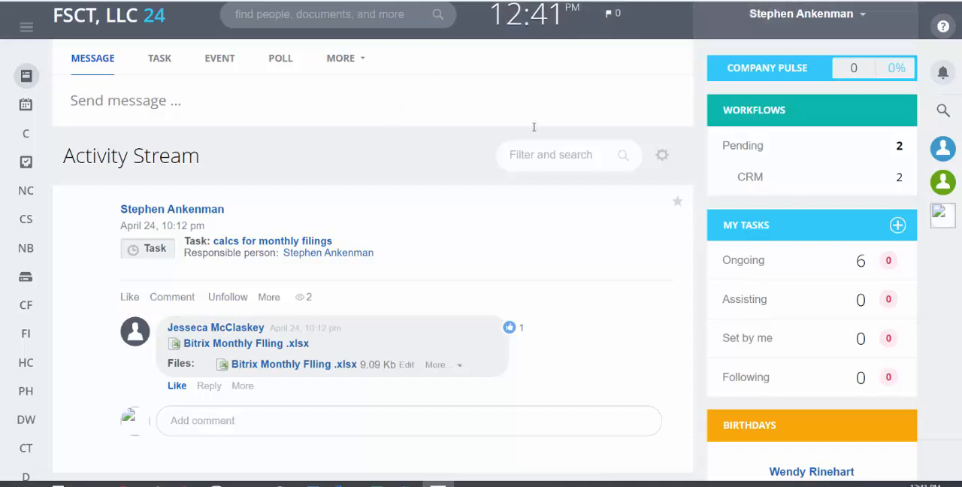
pyautogui.moveTo(285, 179)
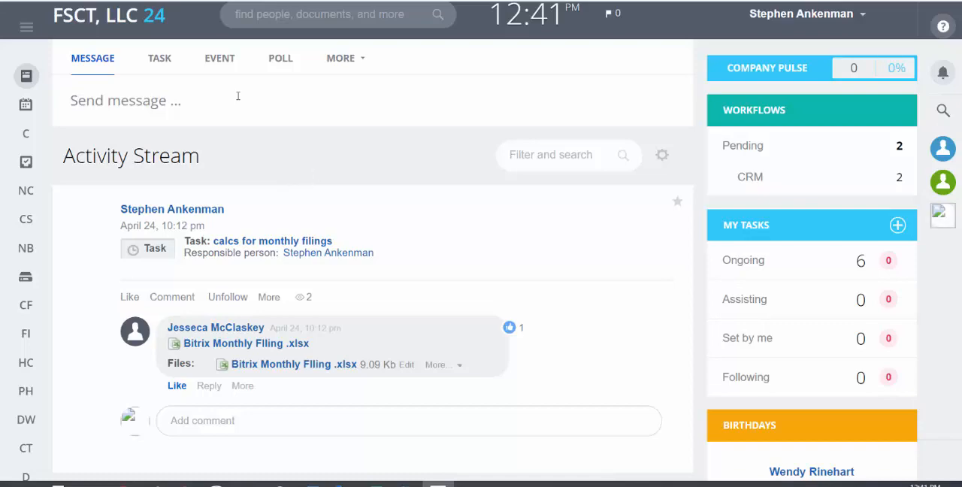
pyautogui.moveTo(398, 181)
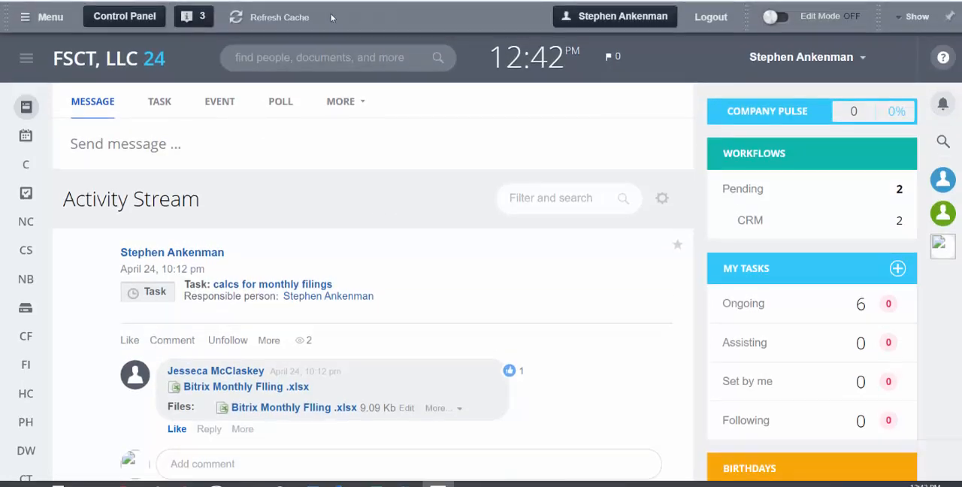
pyautogui.moveTo(355, 22)
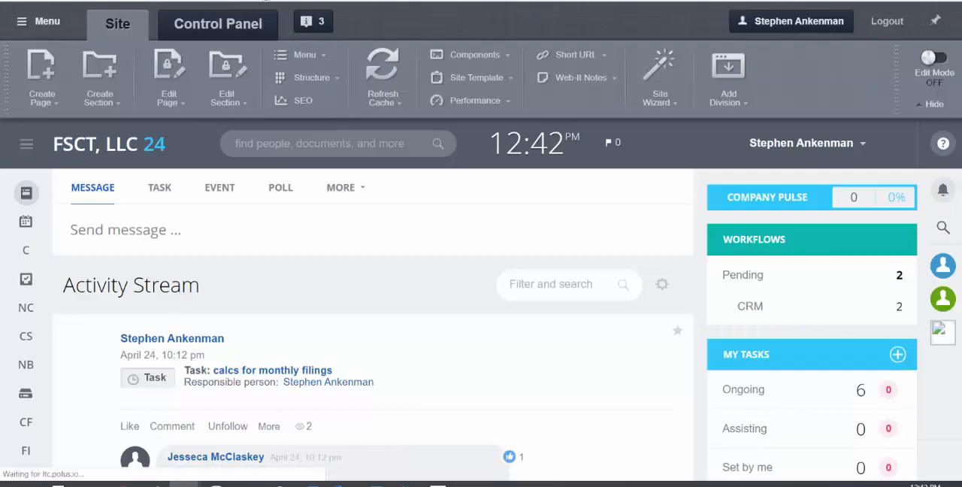
# Step: In the Control Panel's Content section, expand Files and Folders to list about, auth, bitrix, crm
pyautogui.click(217, 24)
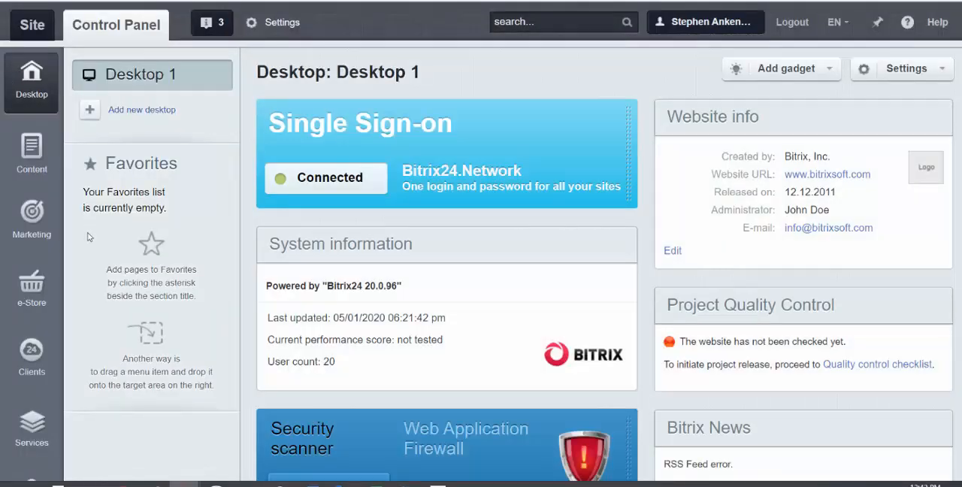
pyautogui.click(31, 154)
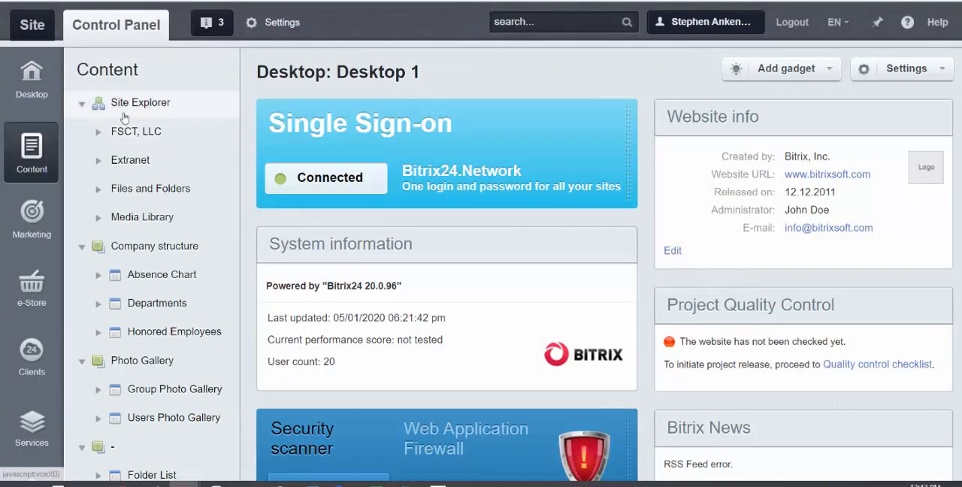
pyautogui.click(98, 188)
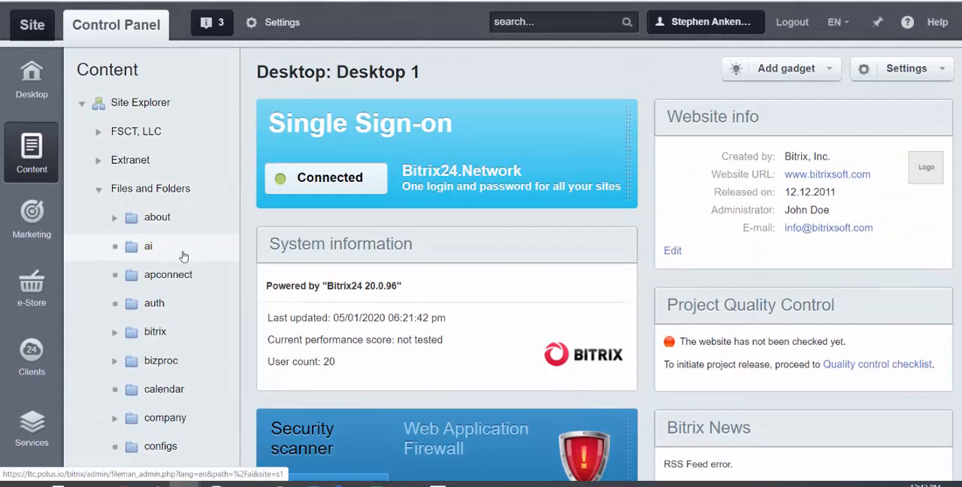
pyautogui.scroll(-3)
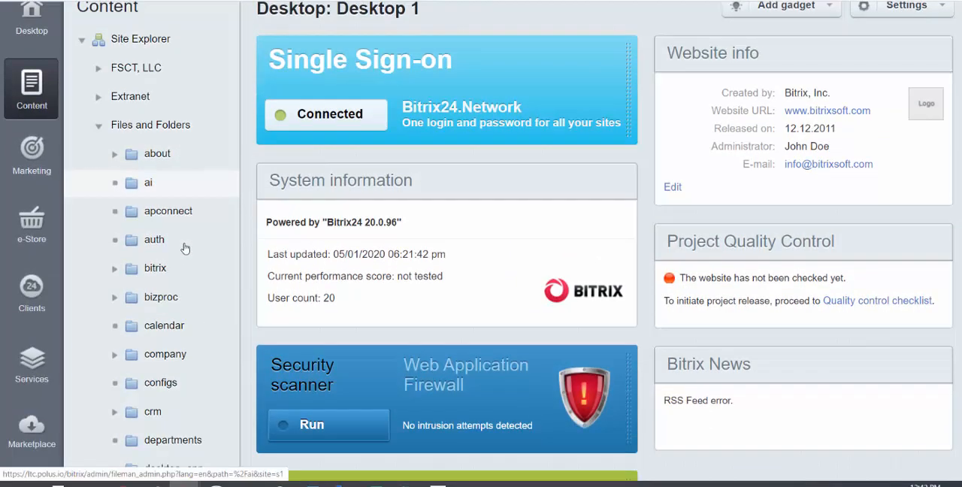
pyautogui.scroll(3)
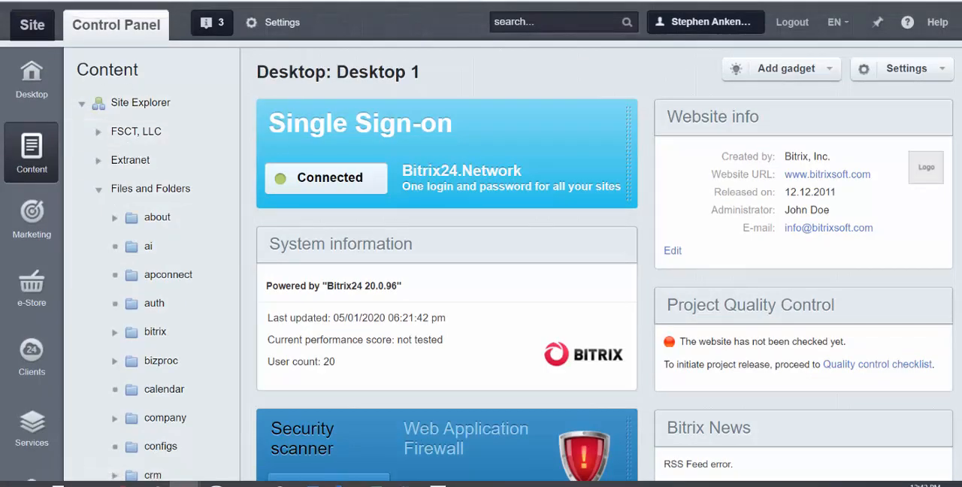
# Step: Leave the Control Panel and return to the public Activity Stream view
pyautogui.click(32, 25)
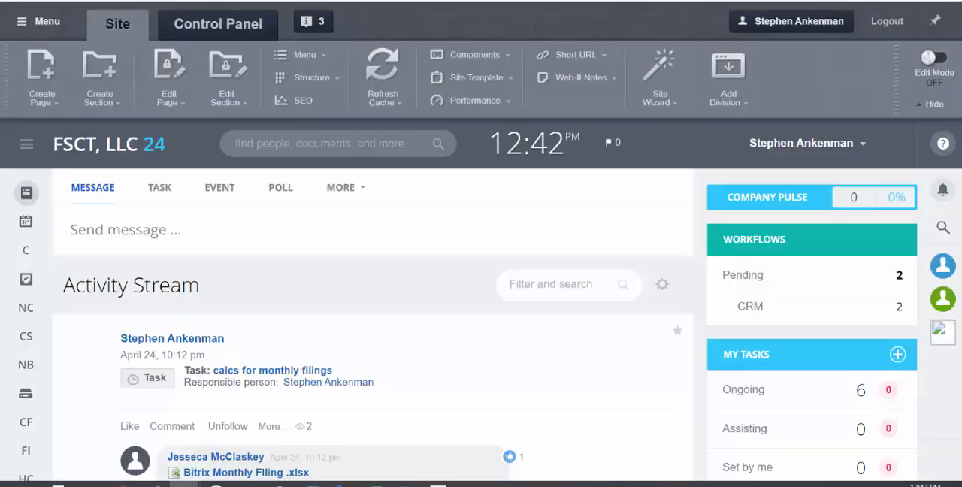
pyautogui.moveTo(411, 245)
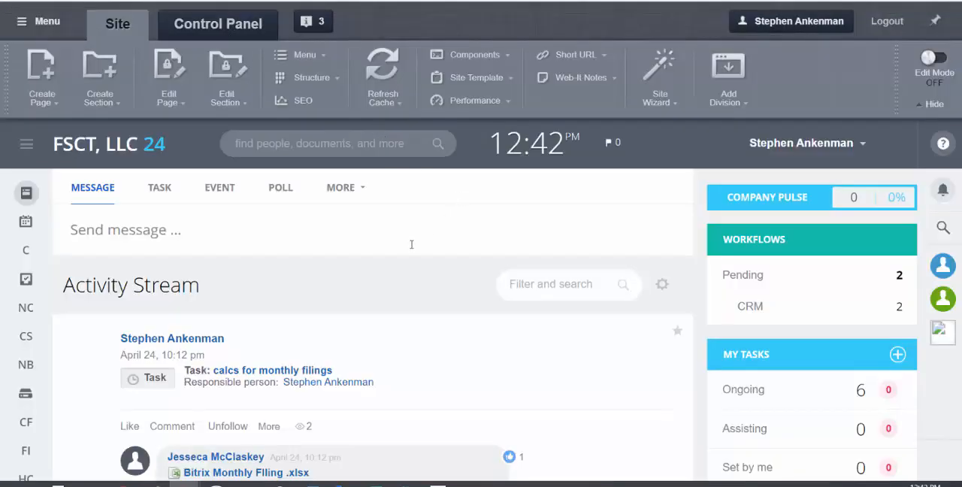
pyautogui.moveTo(168, 77)
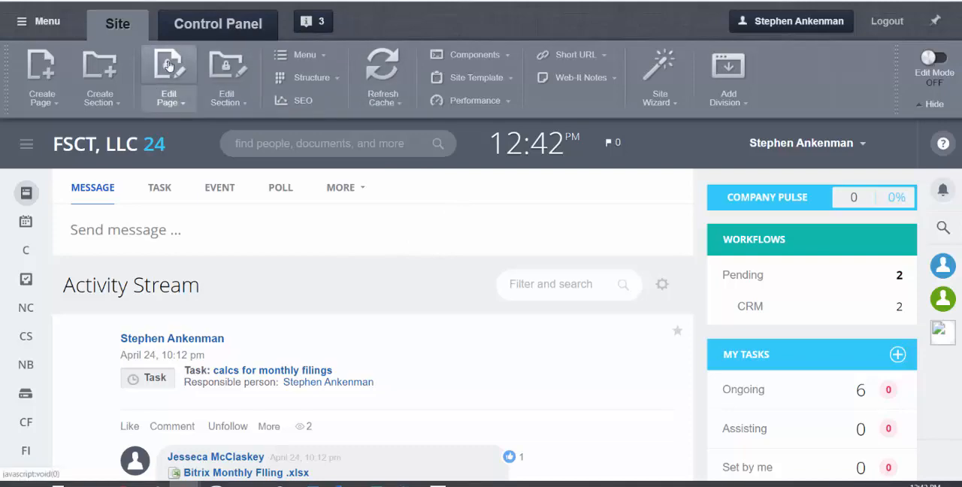
pyautogui.moveTo(168, 72)
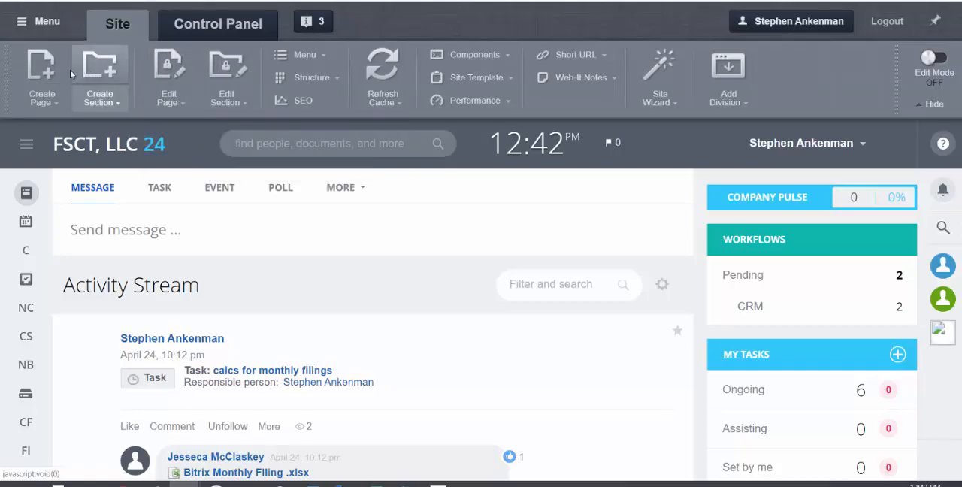
# Step: Create page 'FrontPageForITDept' (frontpageforitdept.php) with no menu item and no editor opened
pyautogui.click(42, 75)
pyautogui.write('F')
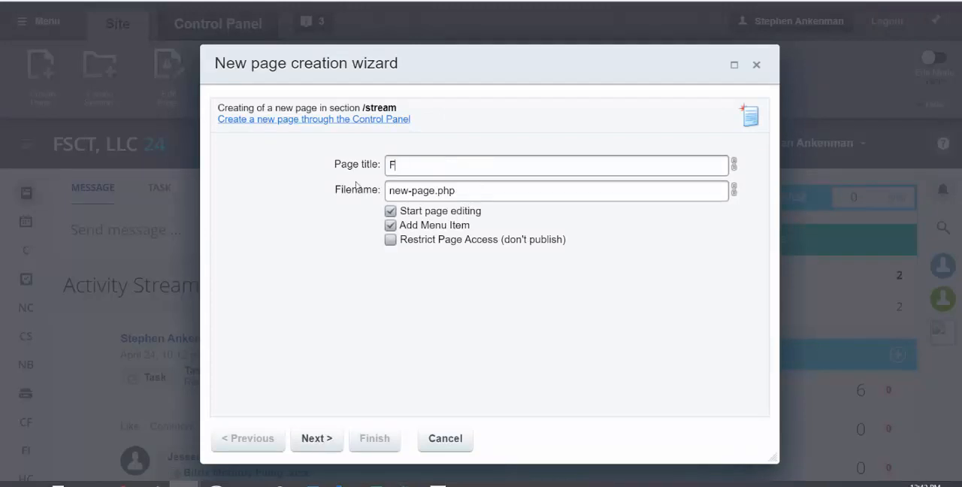
pyautogui.write('rontPage')
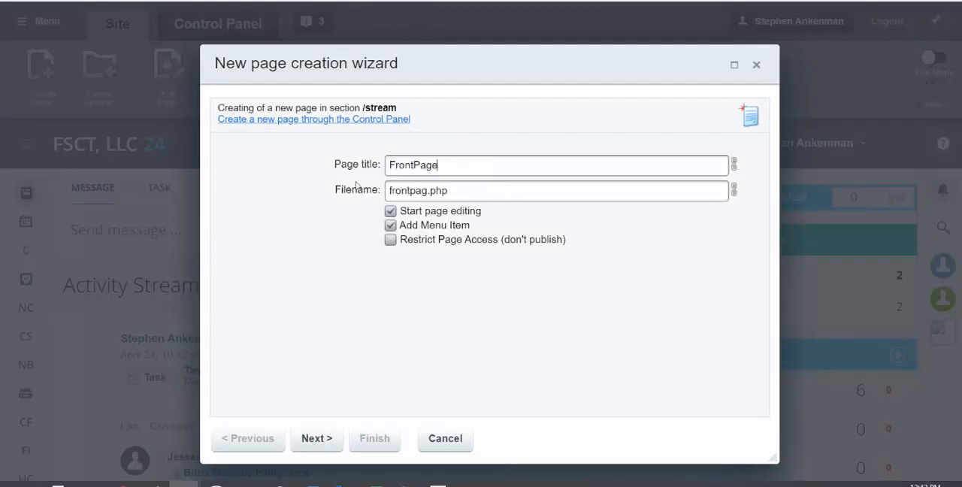
pyautogui.write('ForIT')
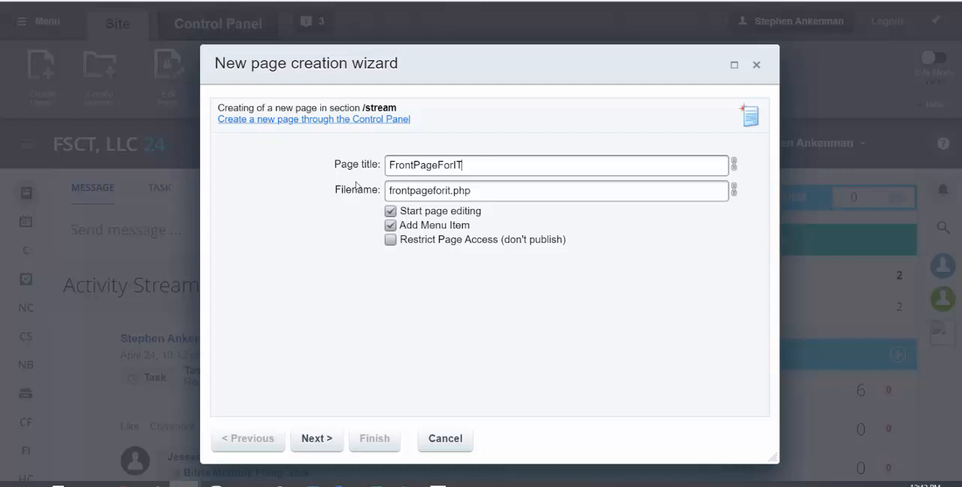
pyautogui.write('Dept')
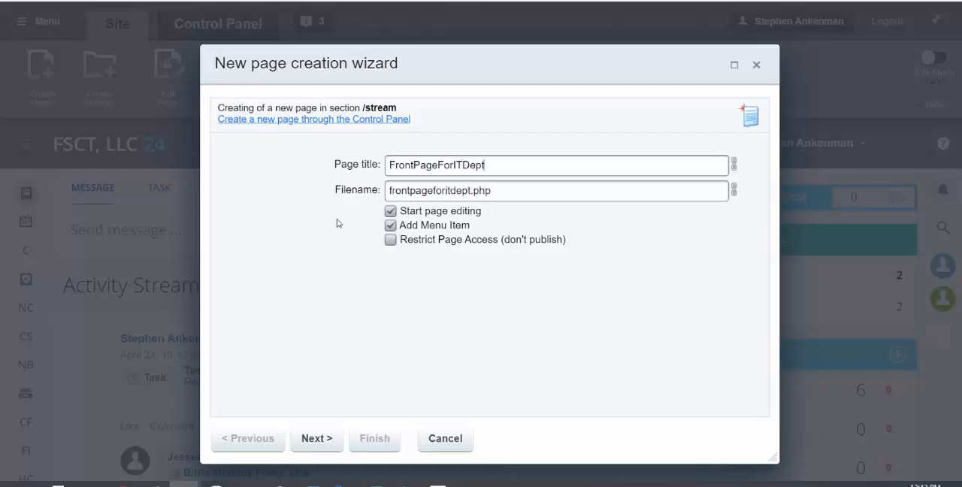
pyautogui.click(390, 224)
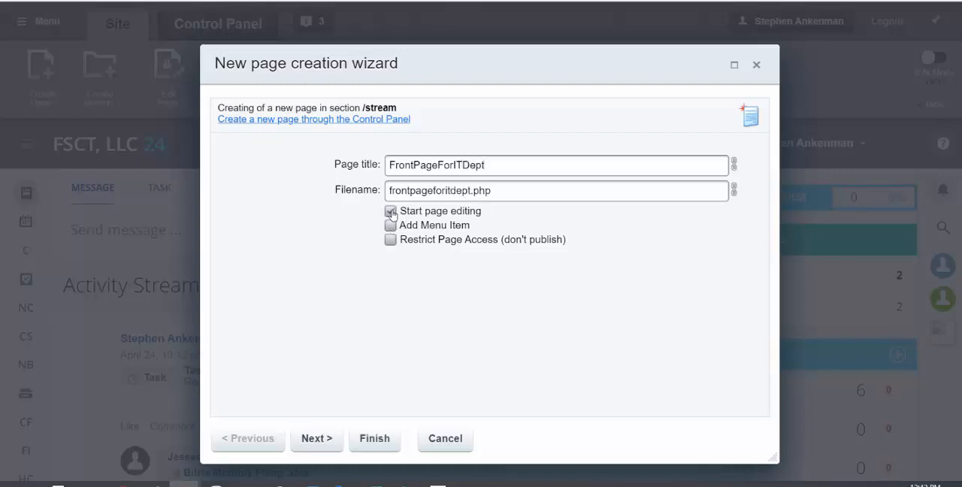
pyautogui.click(390, 211)
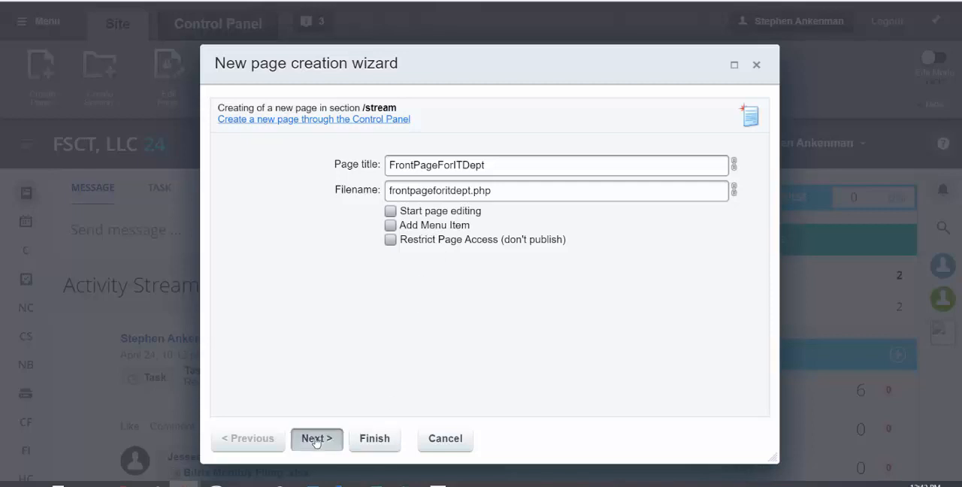
pyautogui.click(316, 439)
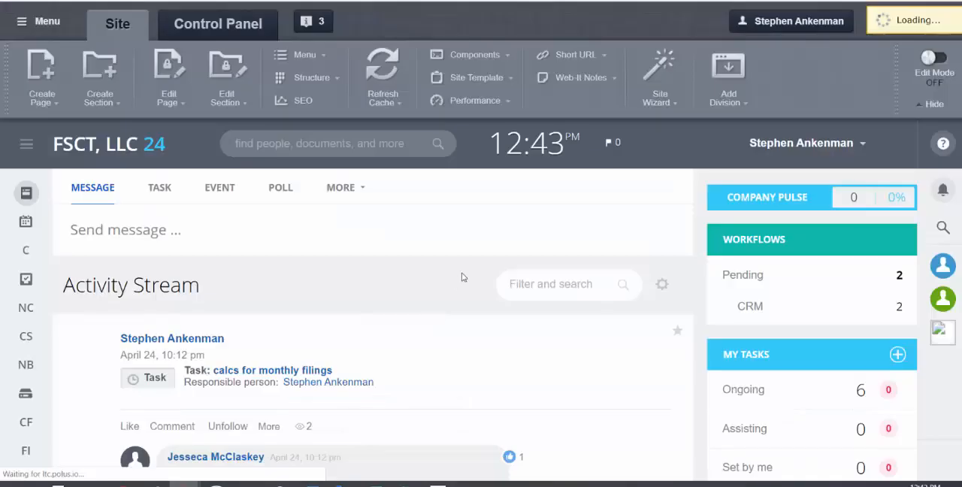
# Step: Open /stream/frontpageforitdept.php in the visual page editor beside the component catalogue
pyautogui.click(41, 78)
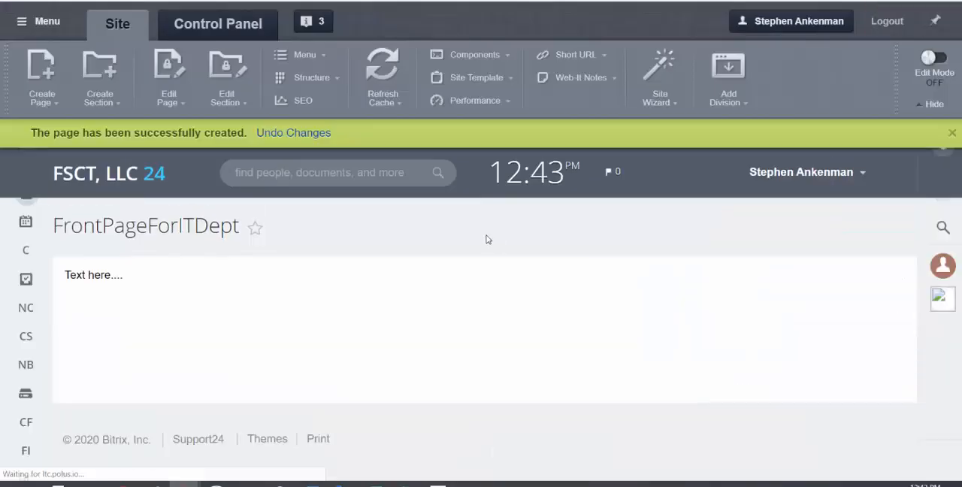
pyautogui.moveTo(489, 249)
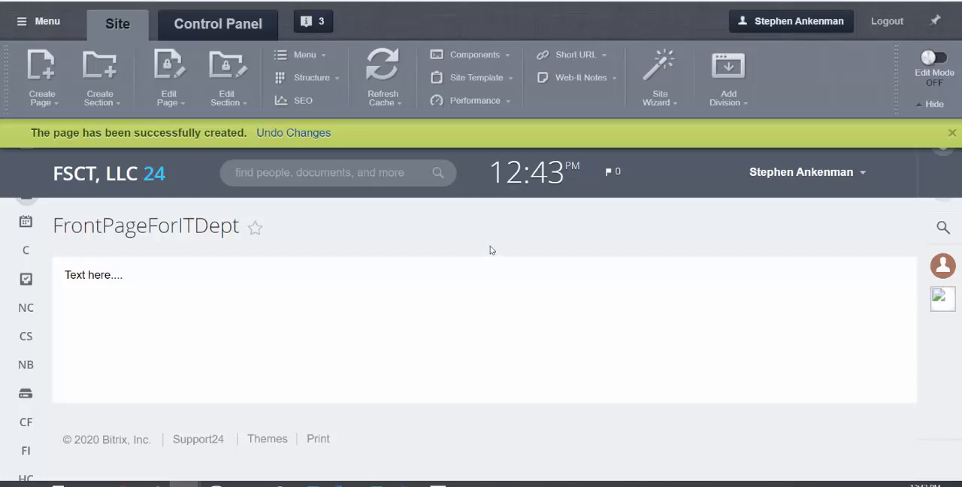
pyautogui.moveTo(169, 75)
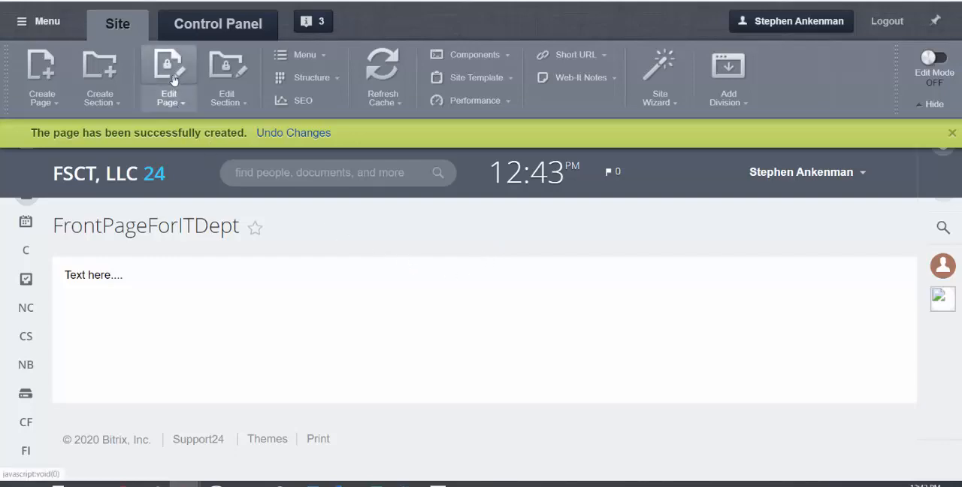
pyautogui.click(168, 75)
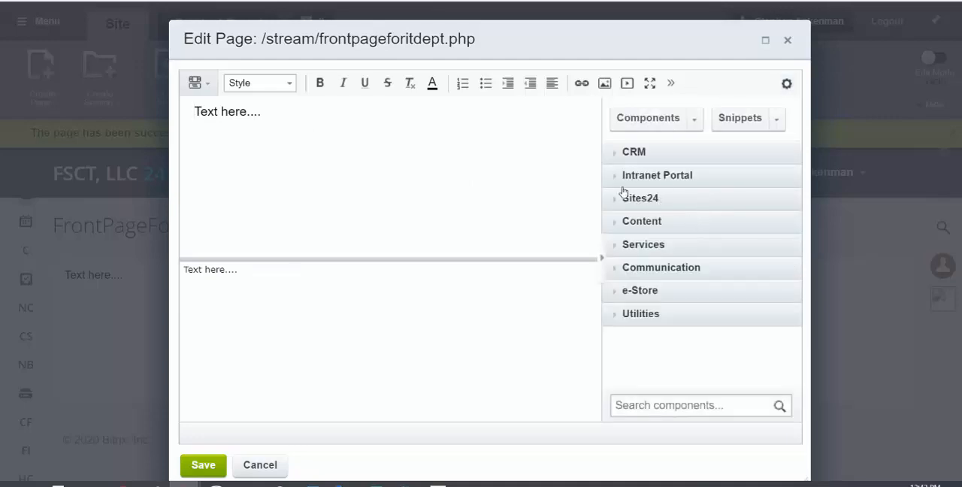
# Step: Search the Intranet Portal components for 'dashboard' and place the Personal Dashboard component
pyautogui.click(656, 175)
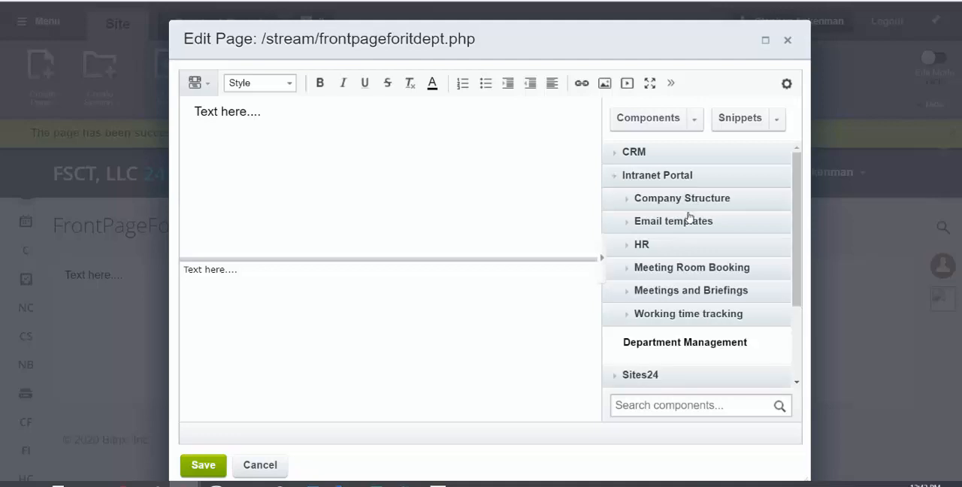
pyautogui.moveTo(710, 94)
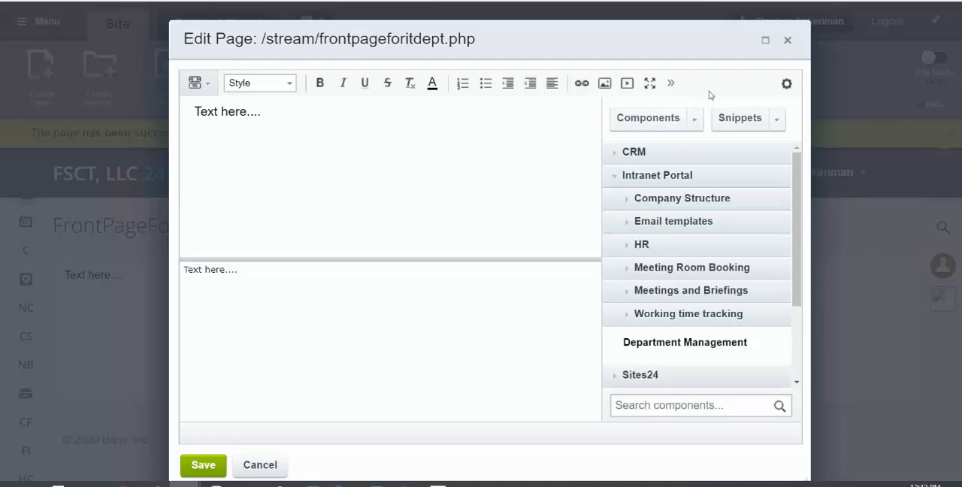
pyautogui.write('das')
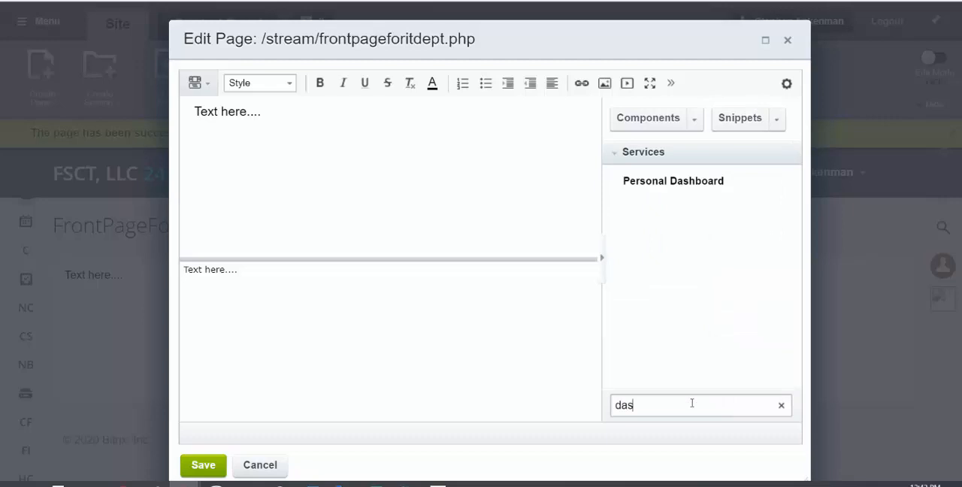
pyautogui.write('hboard')
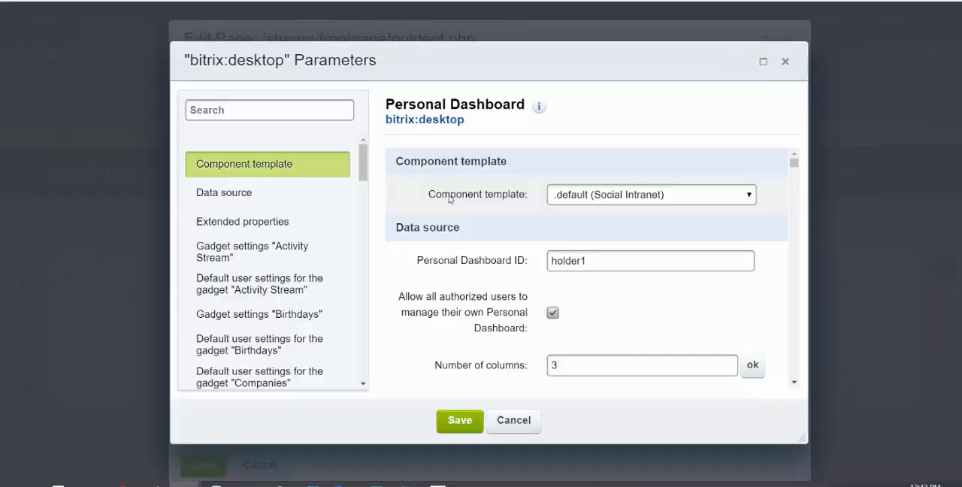
pyautogui.moveTo(335, 215)
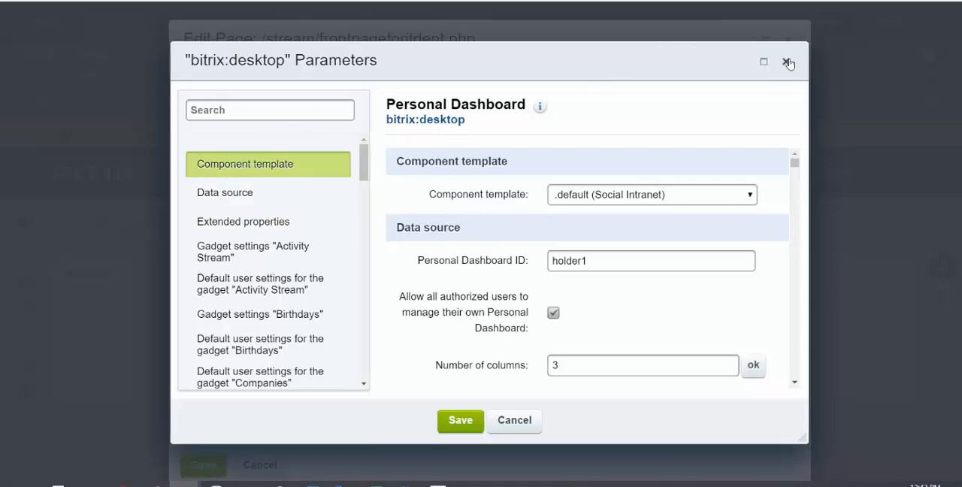
pyautogui.click(787, 61)
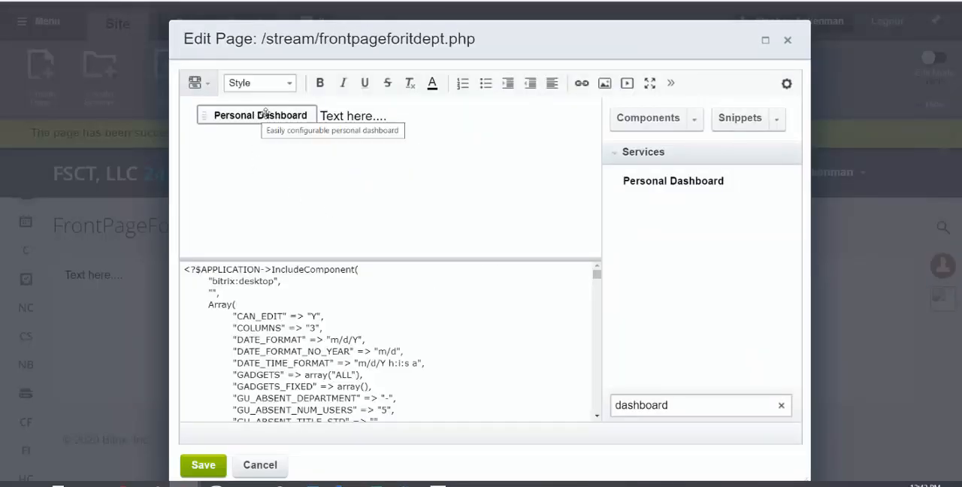
# Step: Review the dashboard's Data source and Extended properties, accept them, and save the page
pyautogui.click(259, 115)
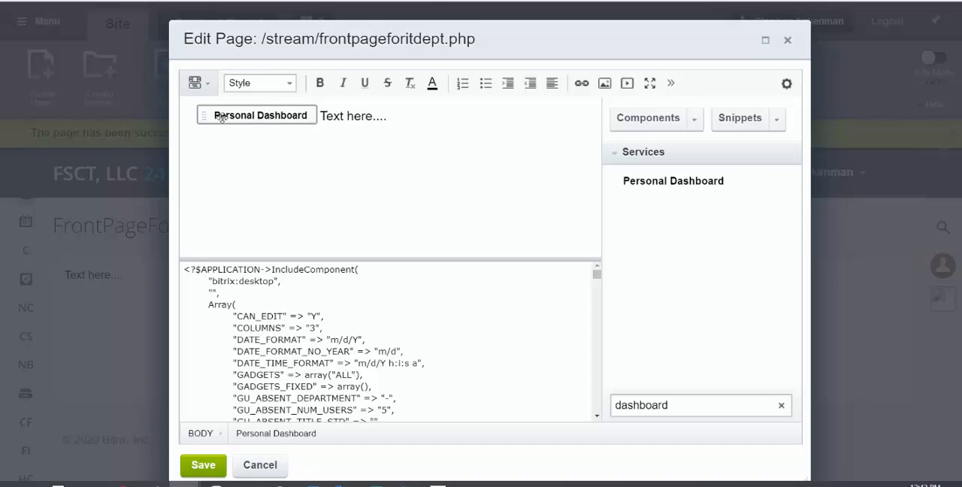
pyautogui.doubleClick(256, 115)
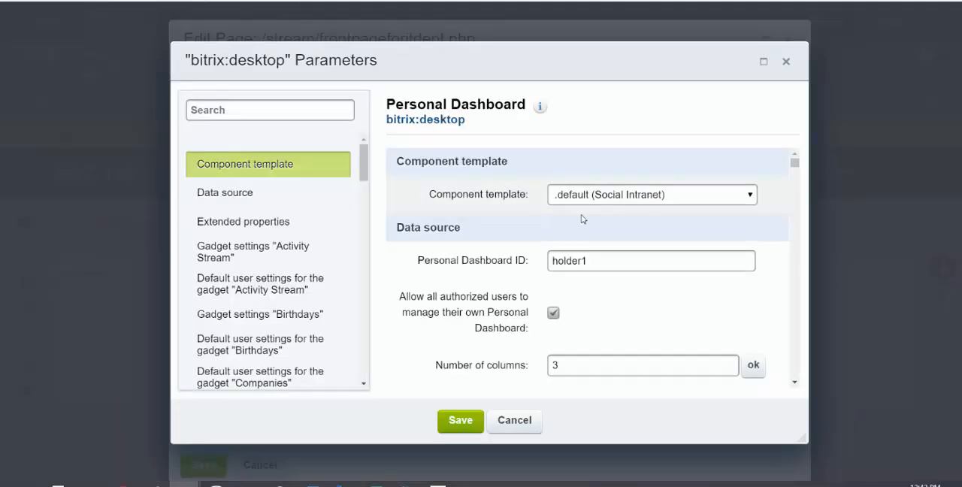
pyautogui.click(224, 192)
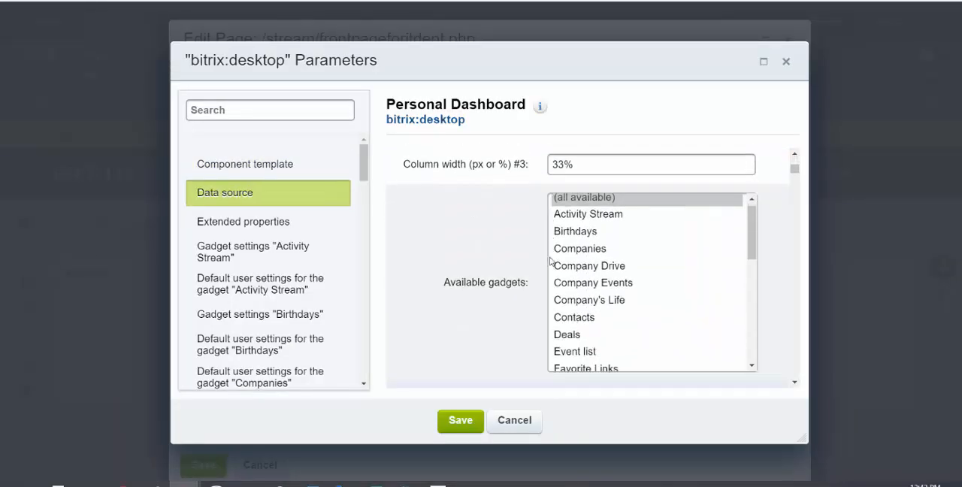
pyautogui.scroll(-3)
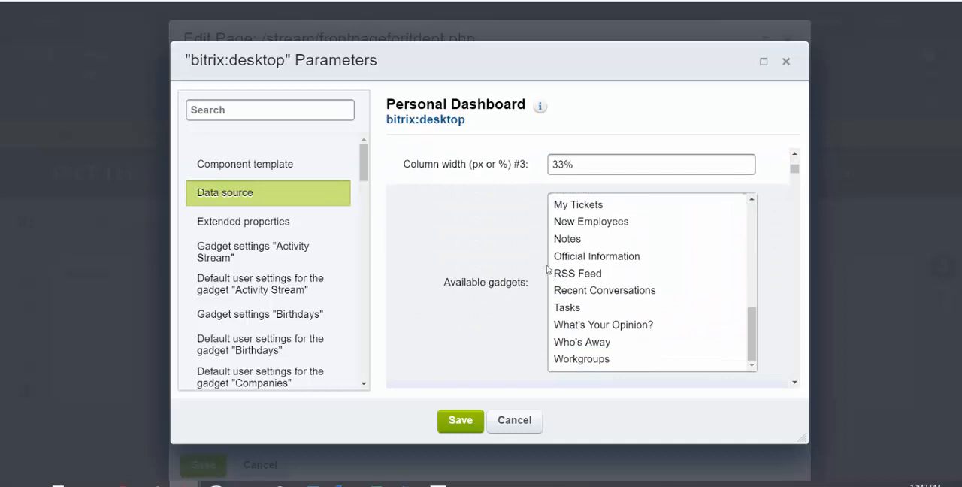
pyautogui.scroll(-3)
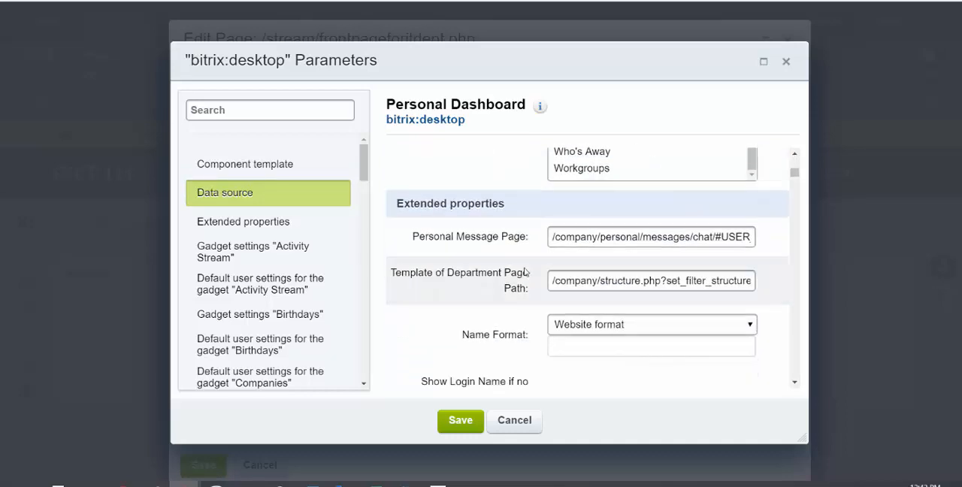
pyautogui.click(460, 420)
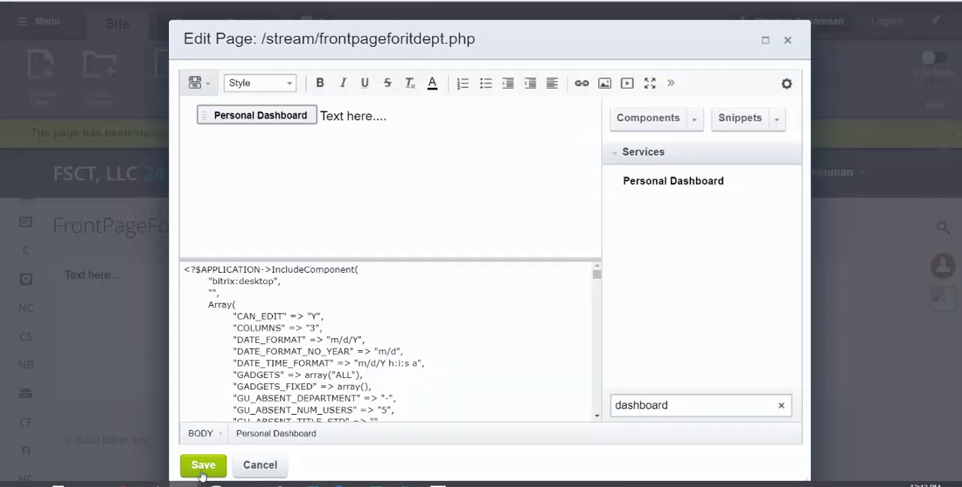
pyautogui.click(203, 464)
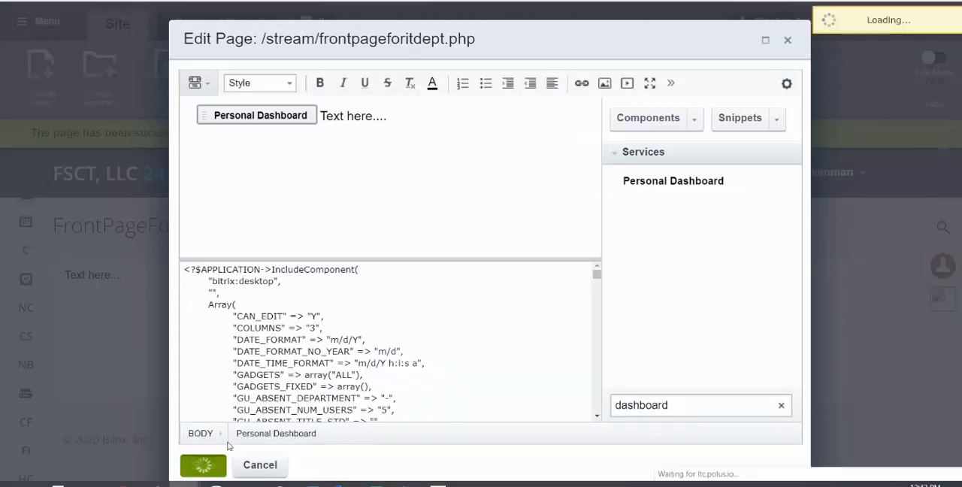
pyautogui.click(202, 464)
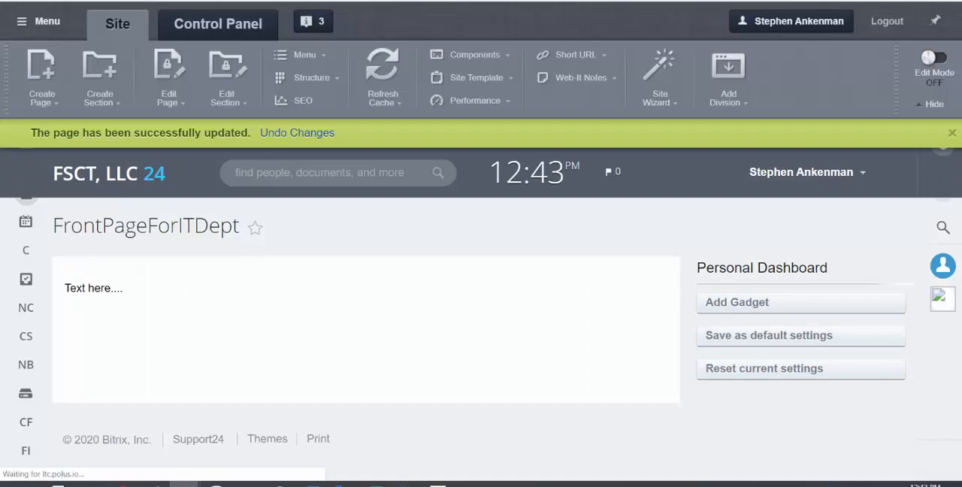
pyautogui.moveTo(578, 321)
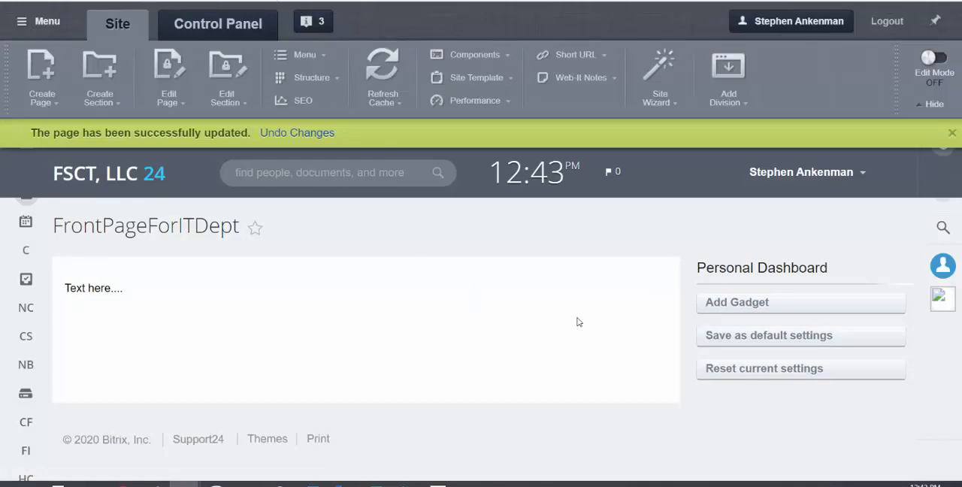
pyautogui.moveTo(852, 301)
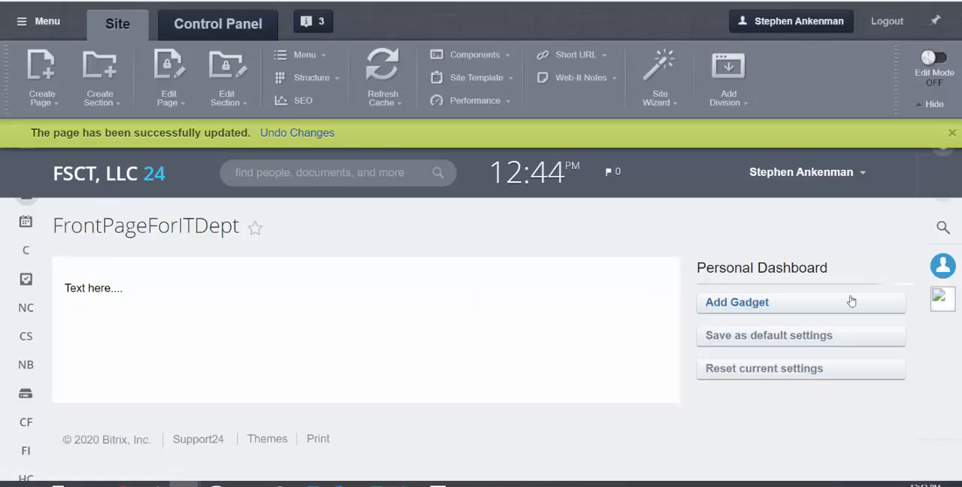
# Step: Open the Add Gadget catalogue on the dashboard, showing Staff gadgets
pyautogui.click(736, 302)
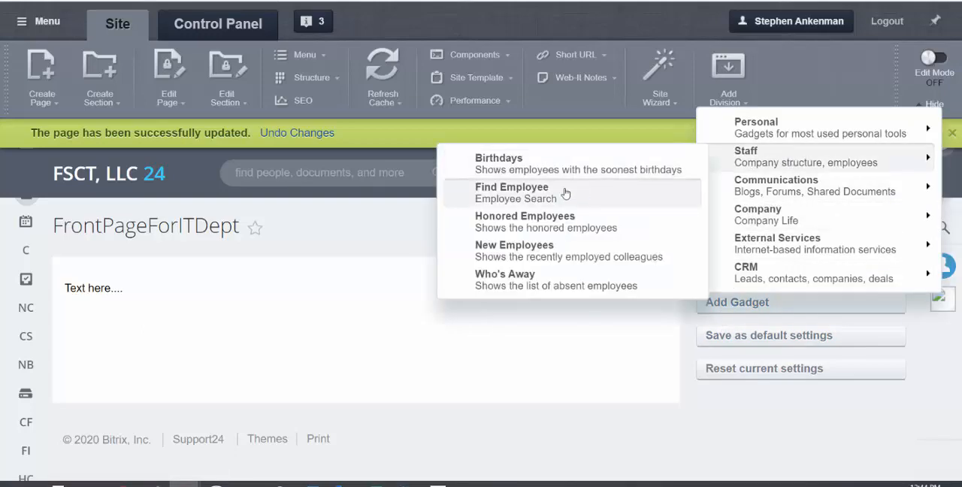
pyautogui.moveTo(779, 214)
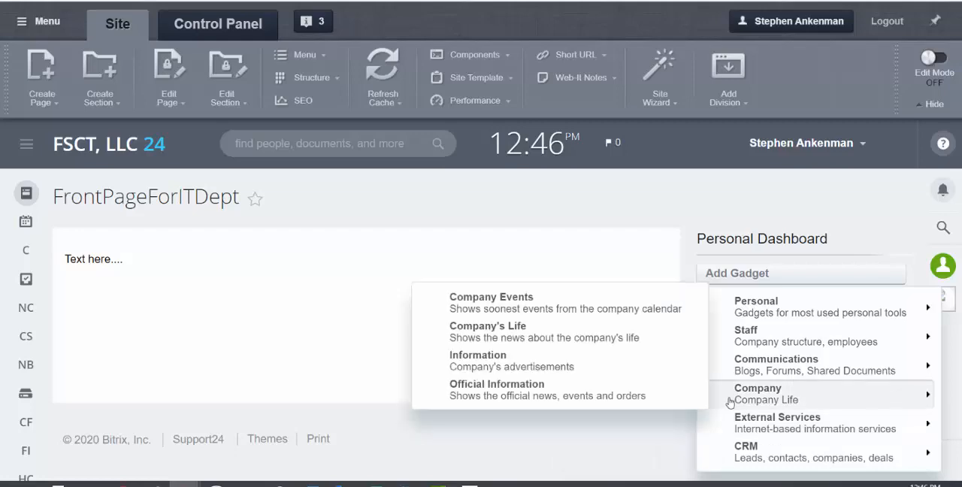
pyautogui.moveTo(511, 361)
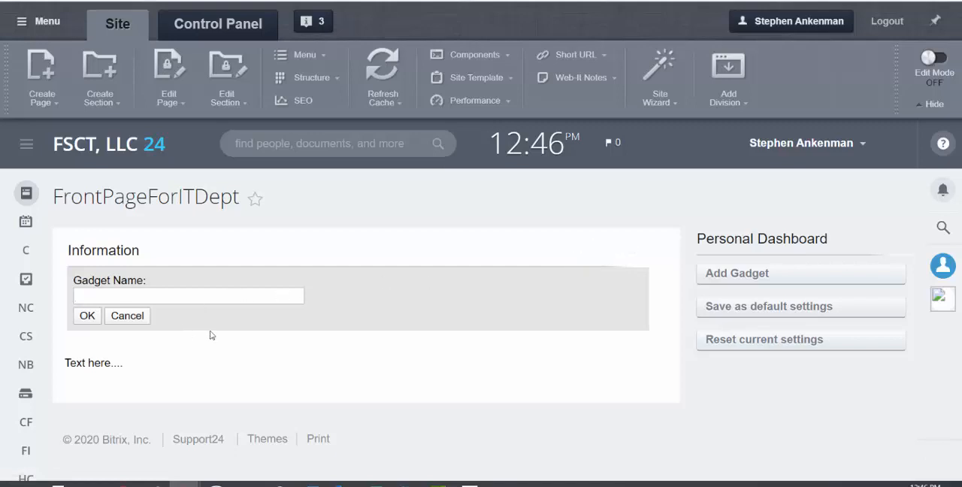
pyautogui.moveTo(765, 339)
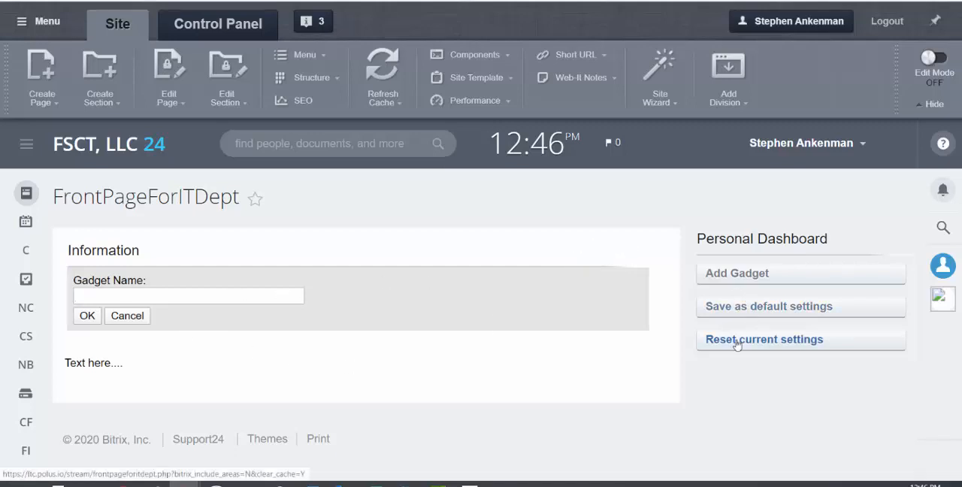
pyautogui.moveTo(737, 273)
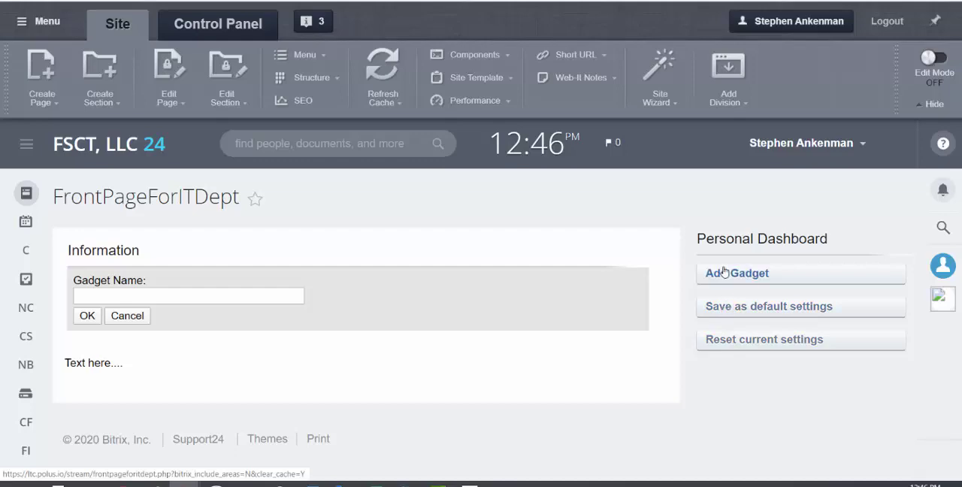
# Step: Add the Company Drive gadget above the Information gadget
pyautogui.click(736, 272)
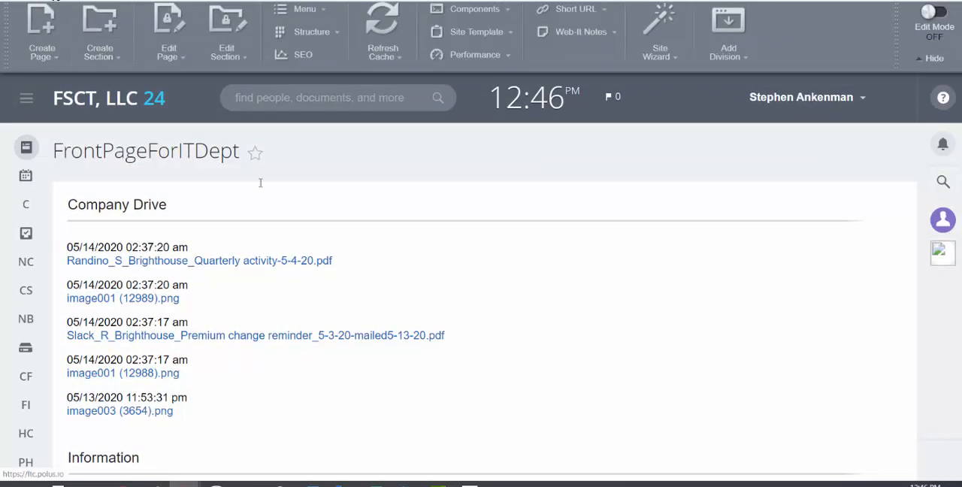
pyautogui.moveTo(573, 293)
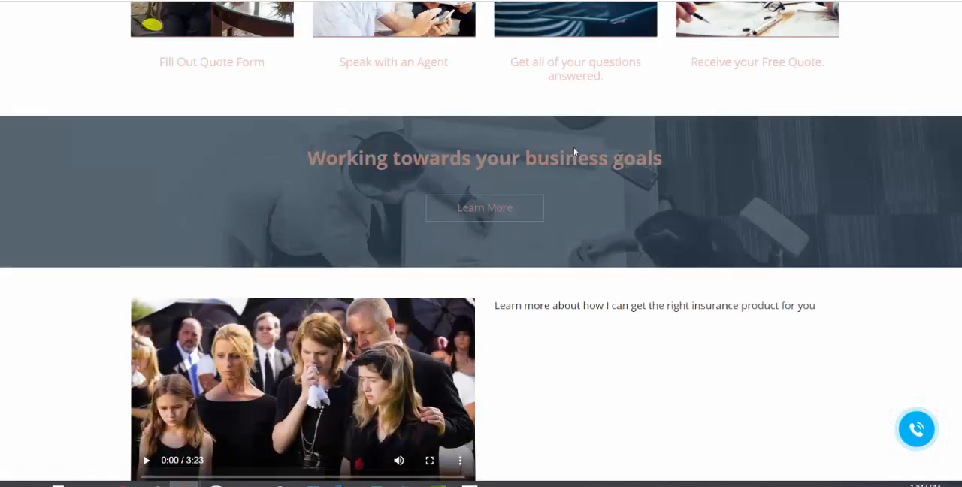
# Step: Scroll up through the insurance agent's dashboard panels
pyautogui.scroll(3)
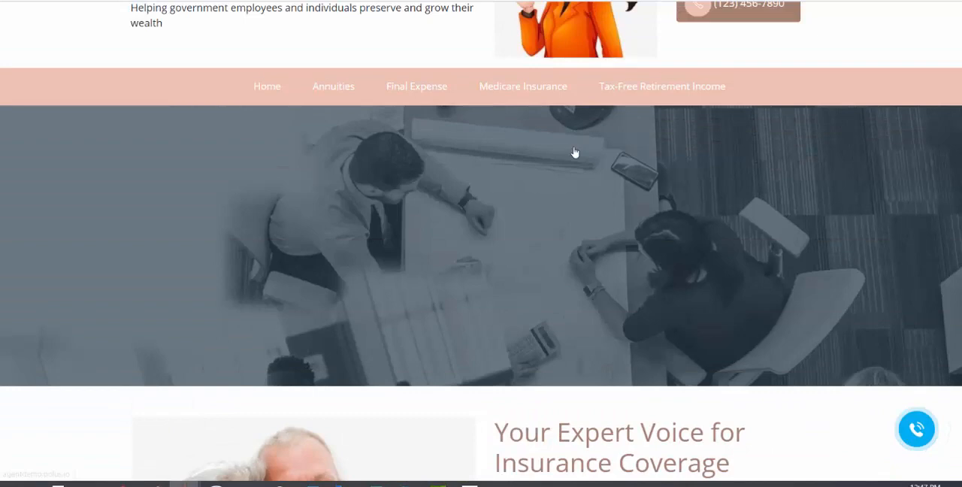
pyautogui.scroll(3)
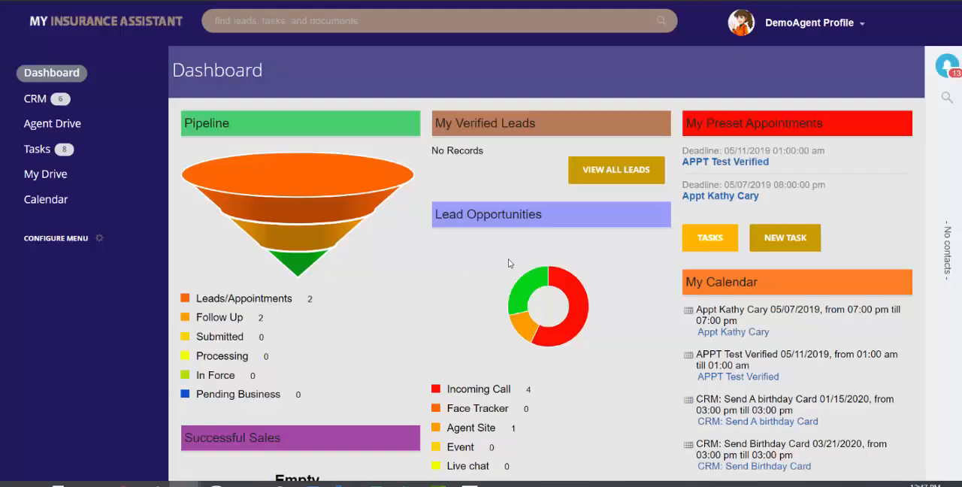
pyautogui.scroll(-3)
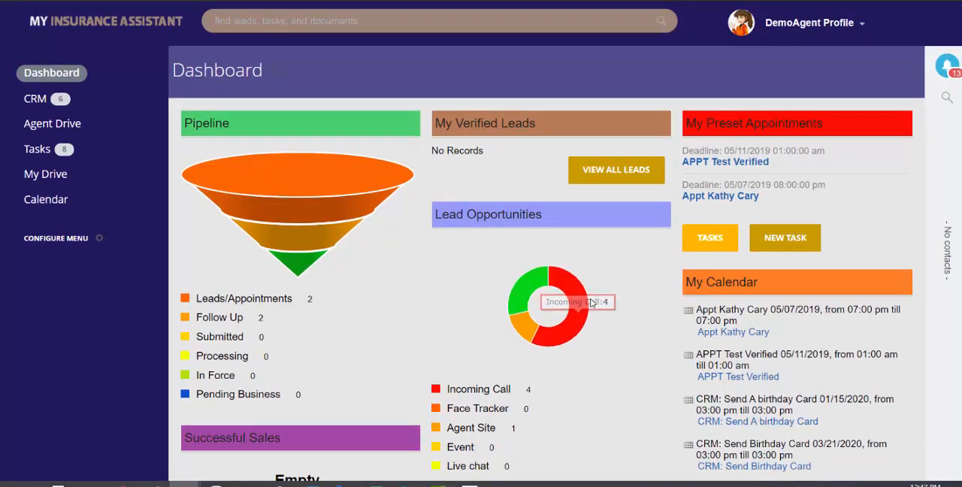
pyautogui.scroll(-3)
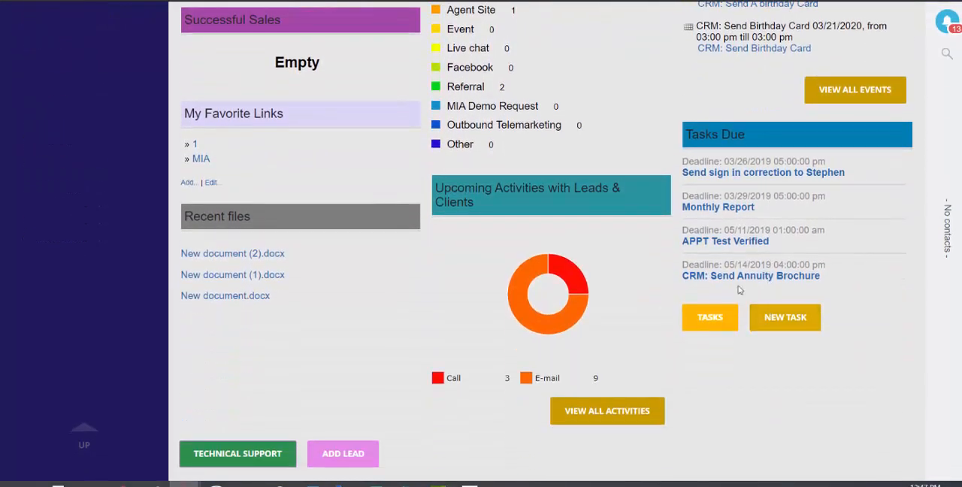
pyautogui.scroll(3)
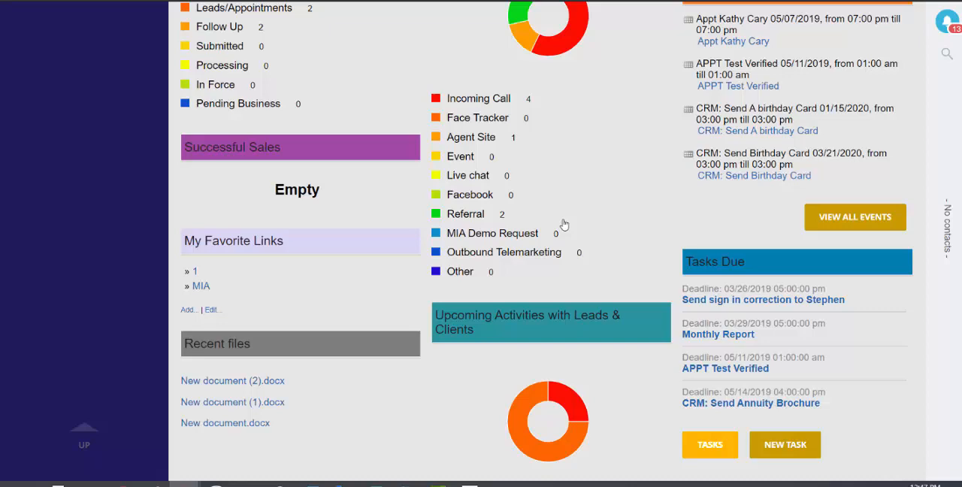
pyautogui.scroll(3)
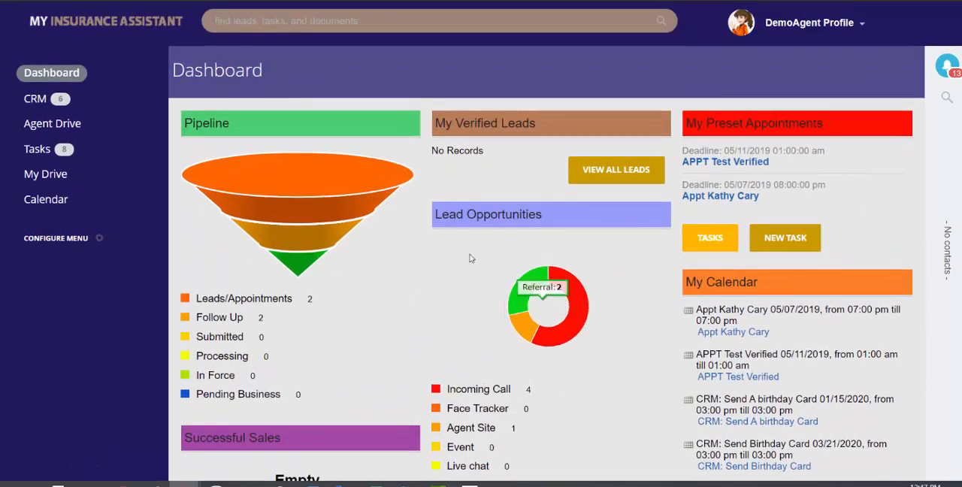
pyautogui.moveTo(638, 170)
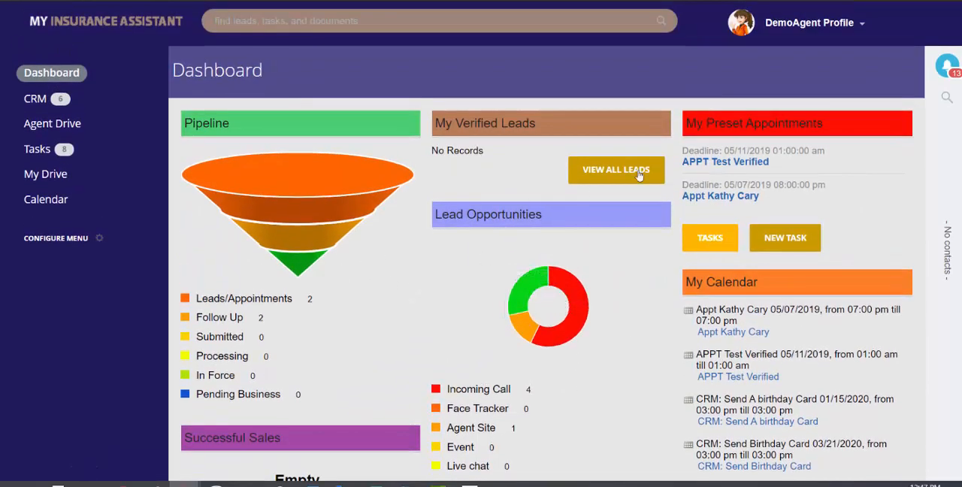
pyautogui.moveTo(841, 199)
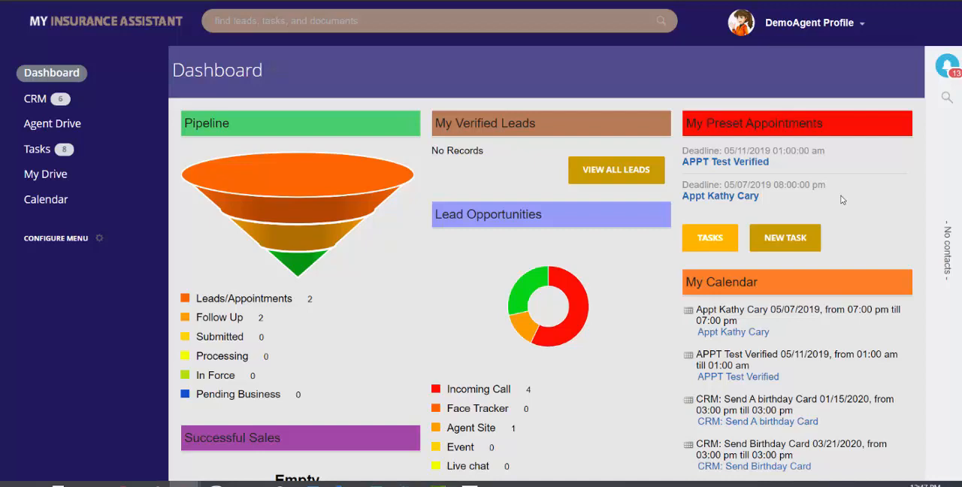
pyautogui.scroll(-3)
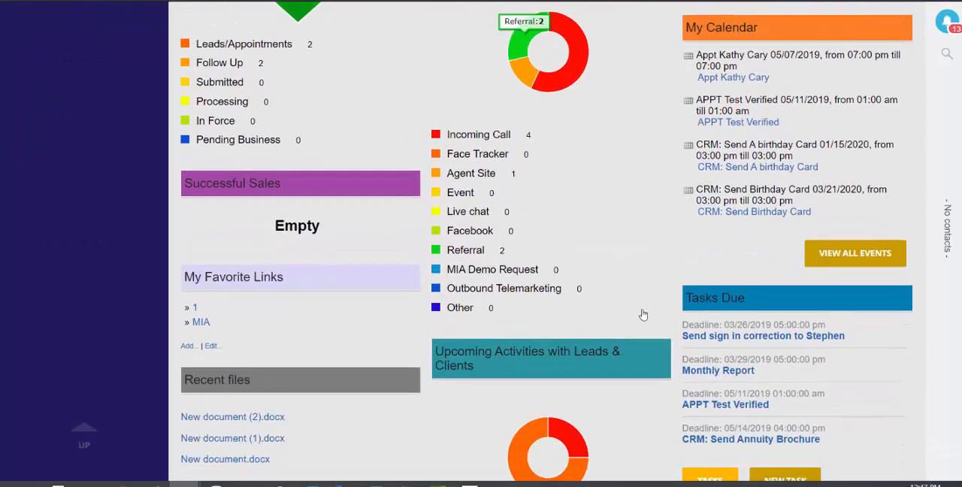
pyautogui.moveTo(620, 289)
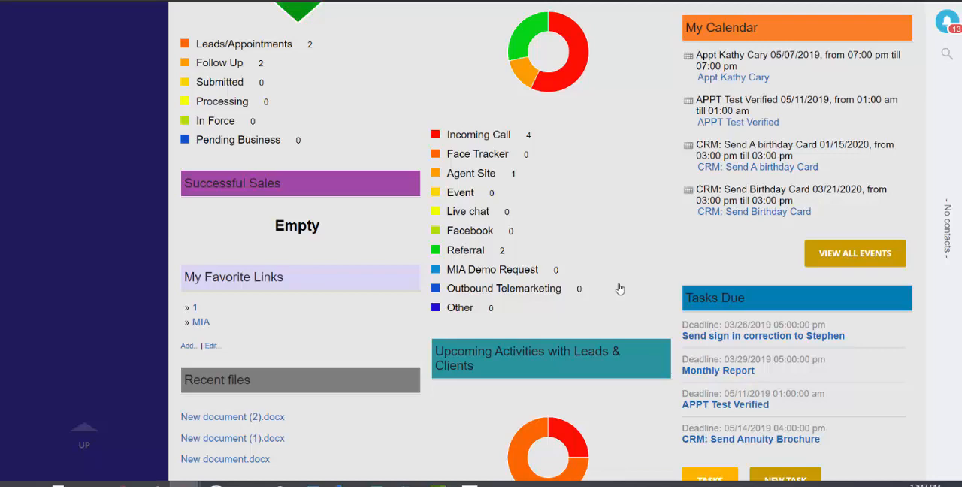
pyautogui.scroll(3)
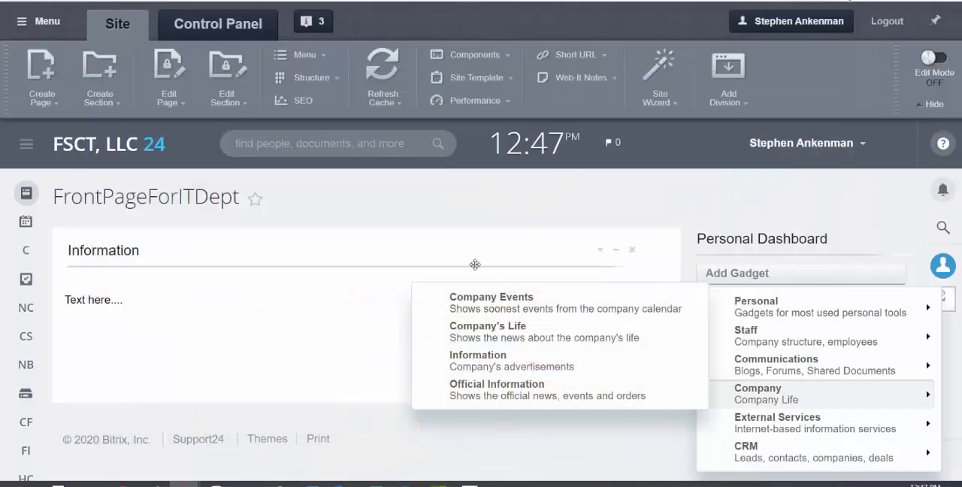
# Step: Close the gadget catalogue and open Workgroups from the expanded left navigation menu
pyautogui.click(383, 205)
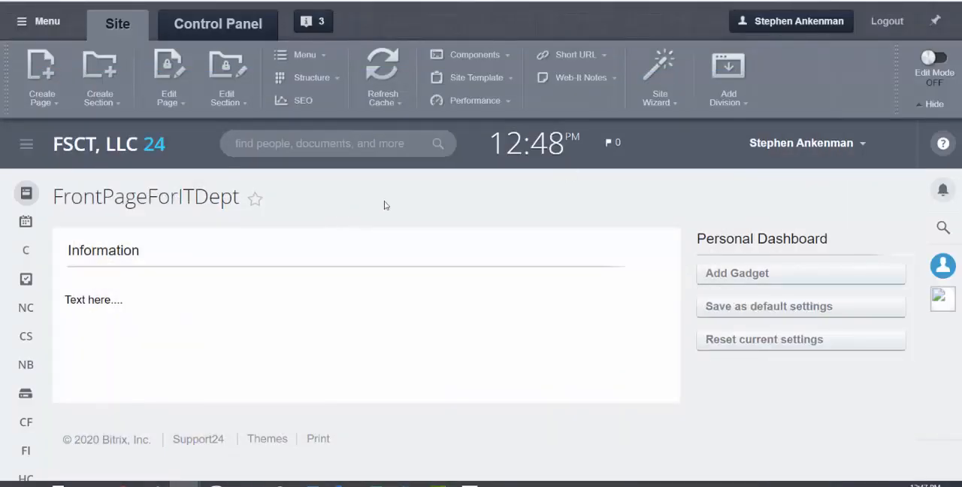
pyautogui.click(934, 103)
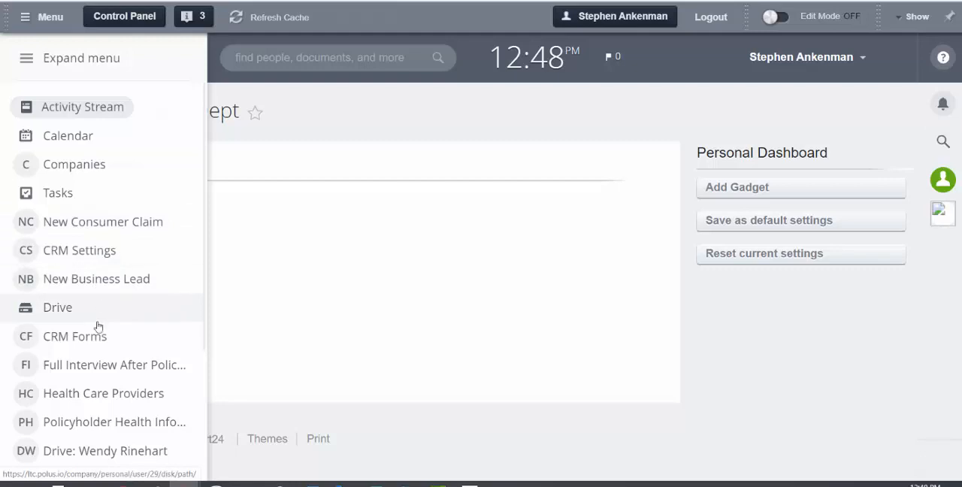
pyautogui.scroll(-3)
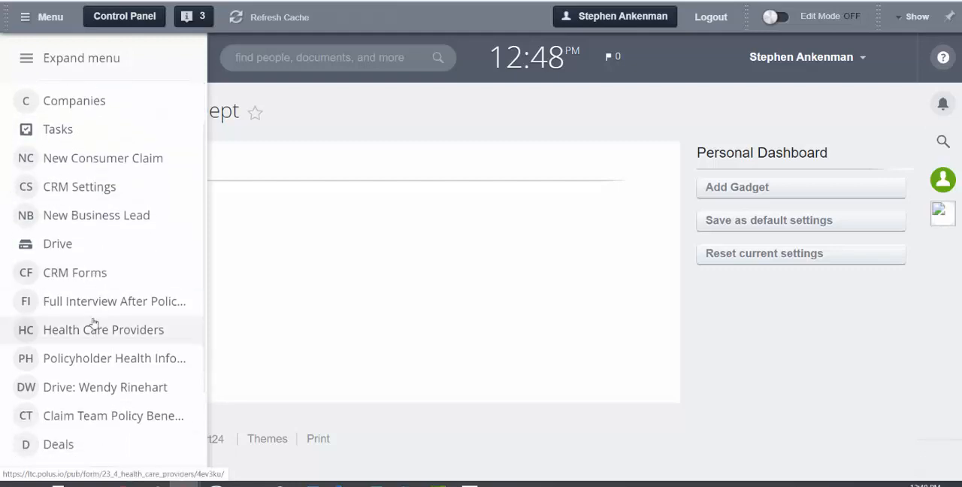
pyautogui.scroll(-3)
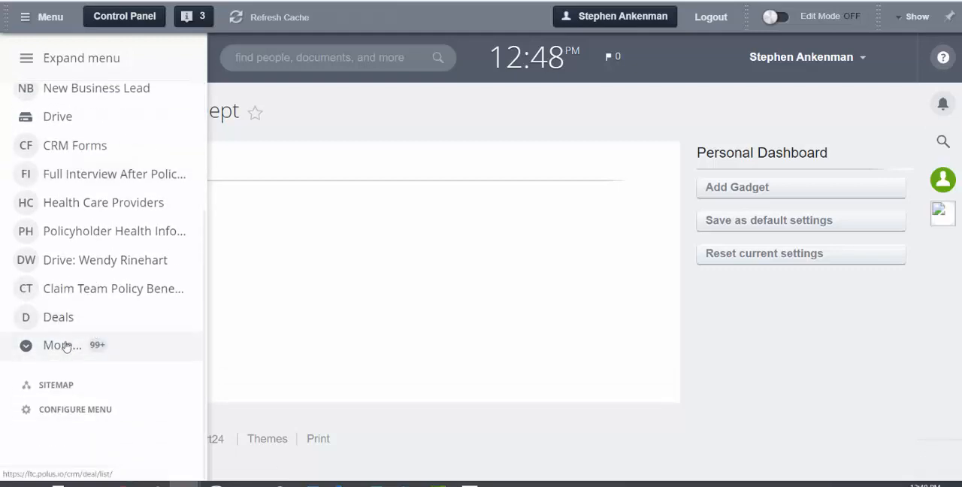
pyautogui.click(61, 345)
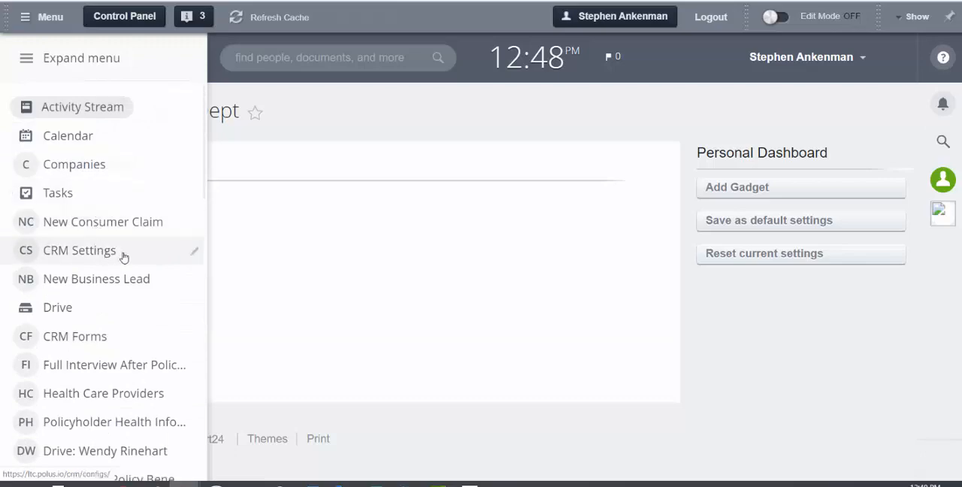
pyautogui.scroll(-3)
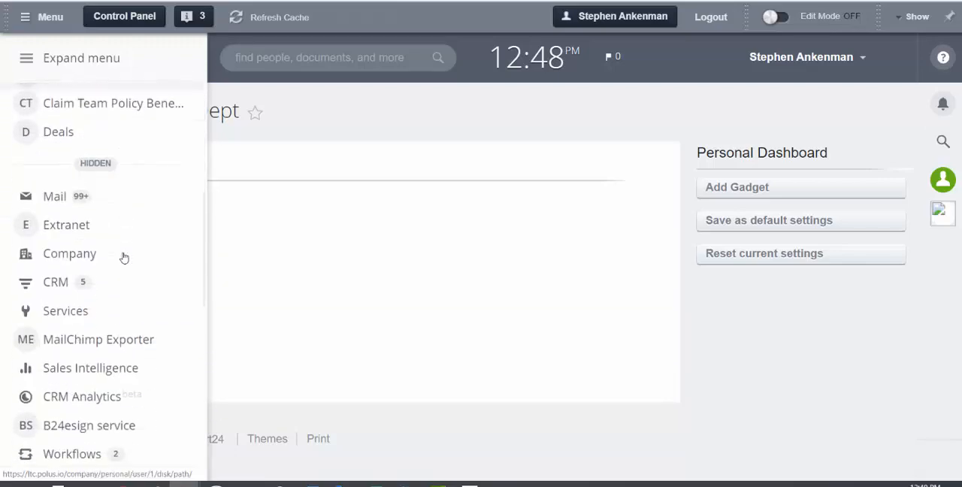
pyautogui.scroll(-3)
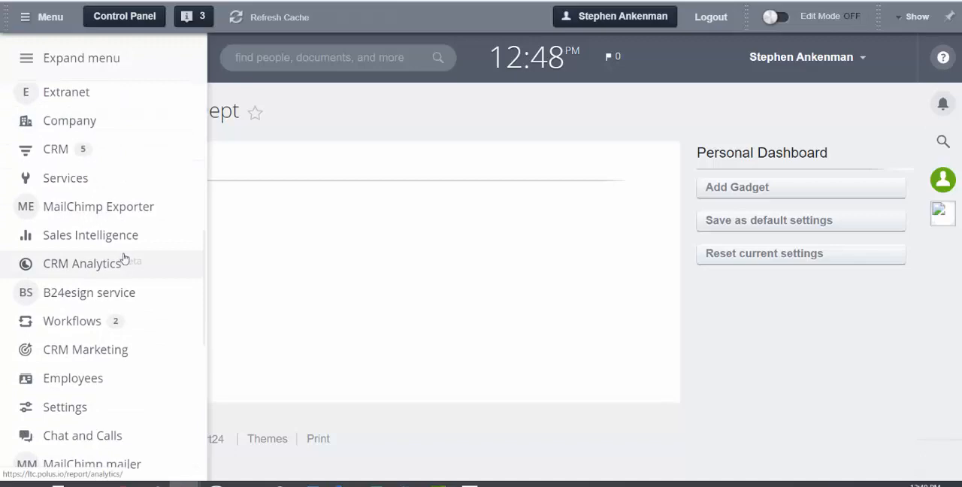
pyautogui.click(27, 58)
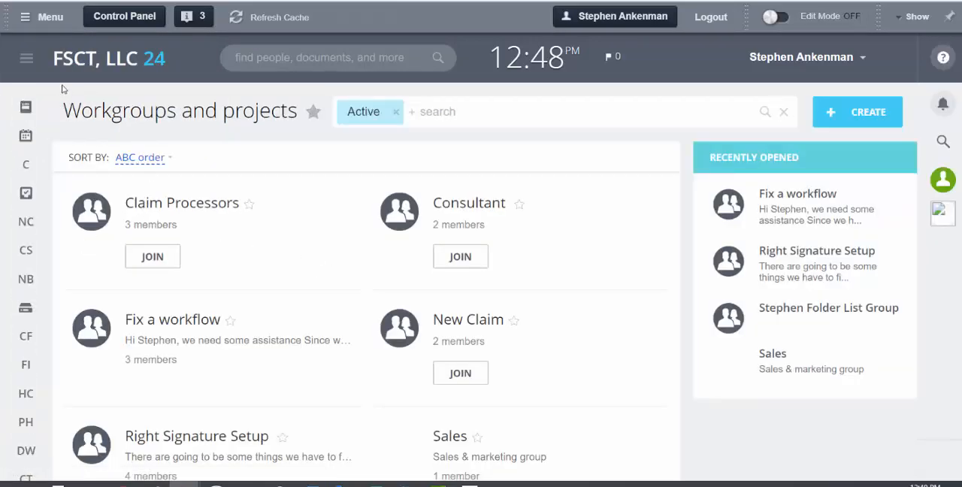
pyautogui.moveTo(68, 104)
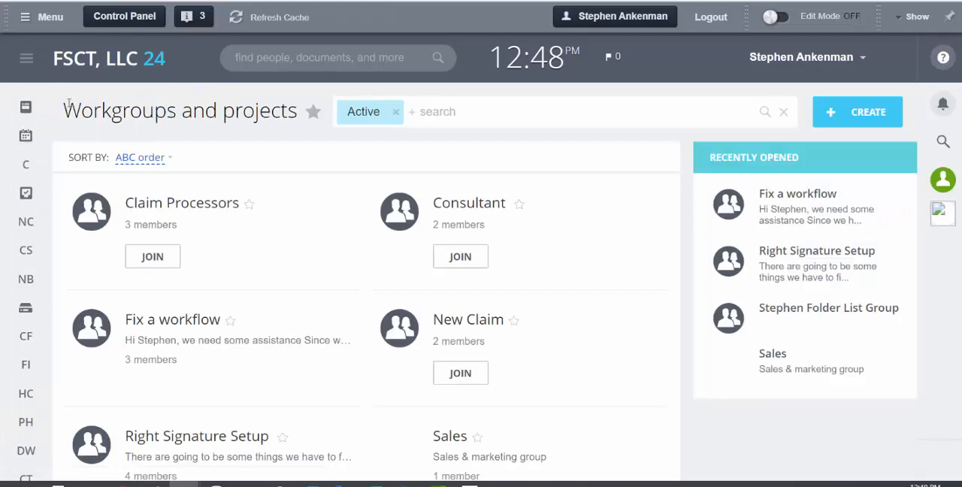
pyautogui.moveTo(702, 83)
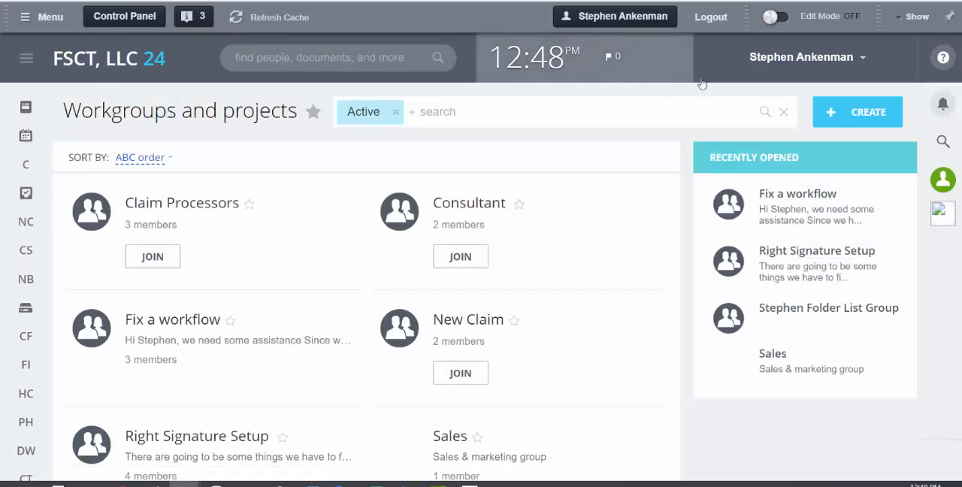
pyautogui.moveTo(577, 277)
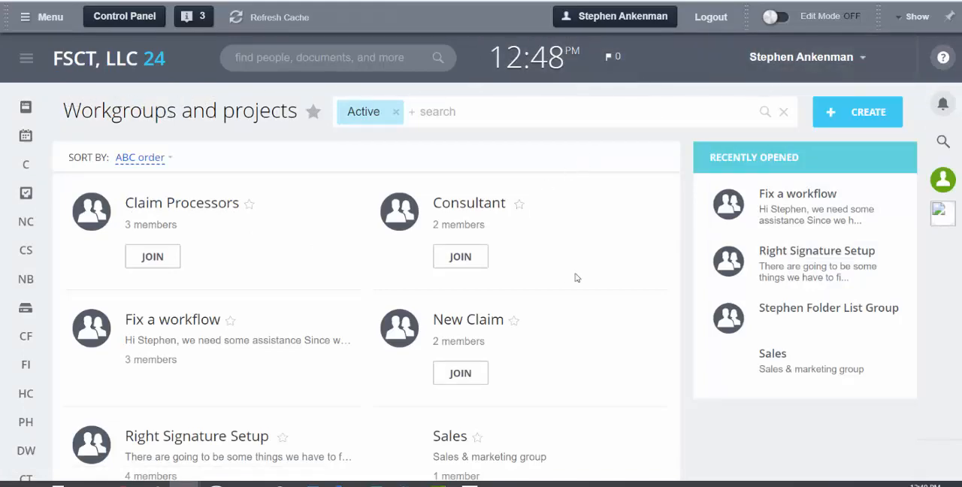
pyautogui.moveTo(469, 203)
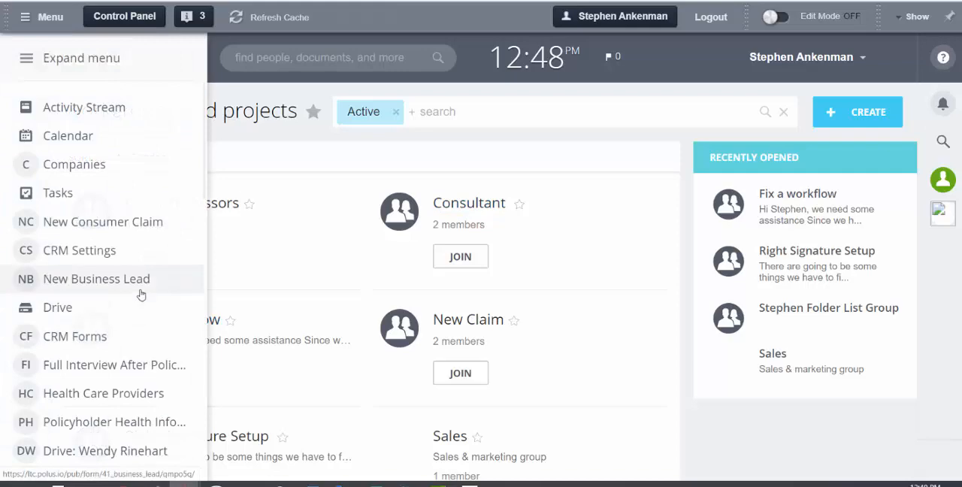
pyautogui.moveTo(190, 294)
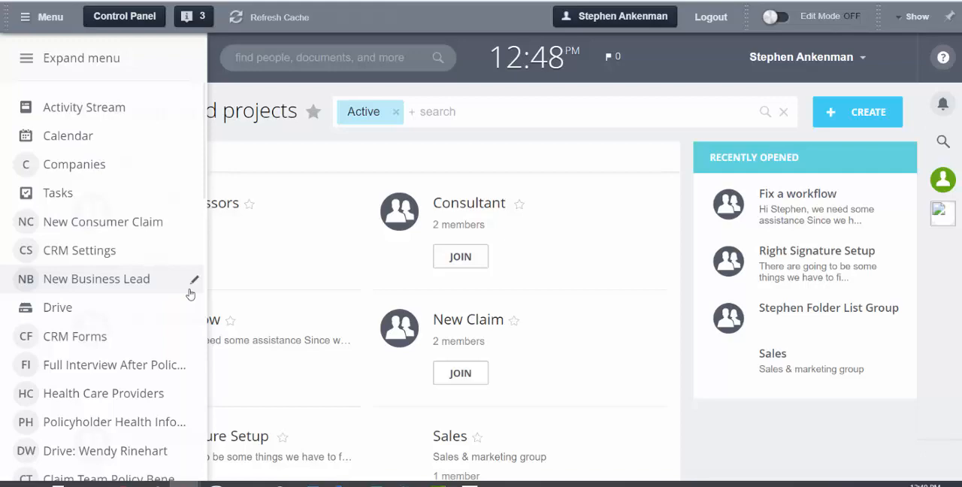
pyautogui.click(26, 58)
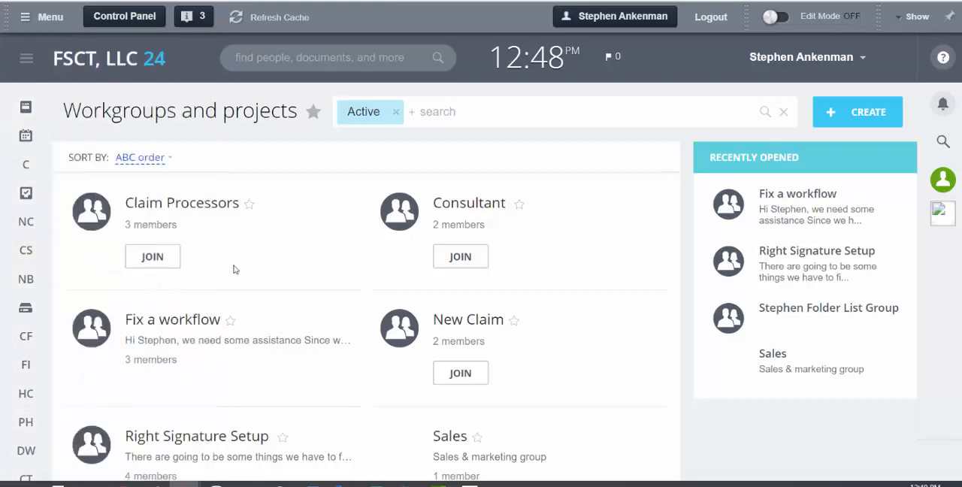
pyautogui.moveTo(172, 319)
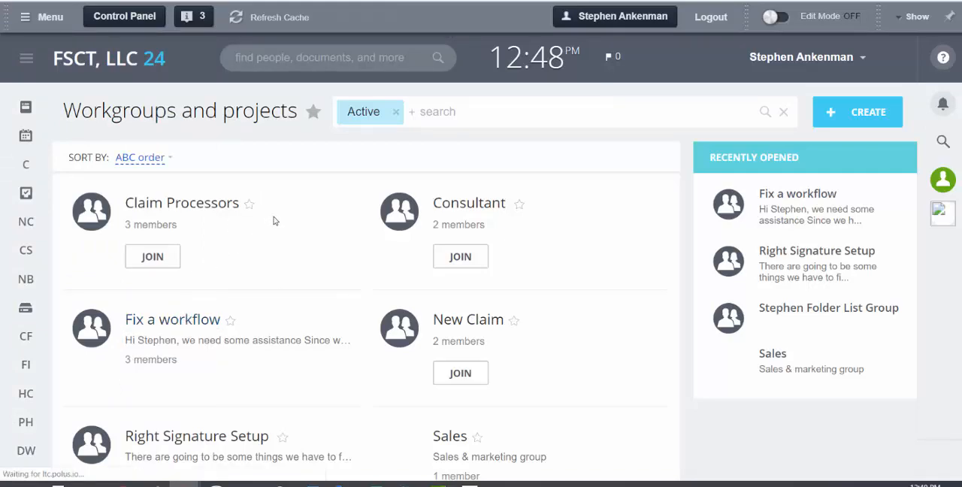
pyautogui.click(172, 318)
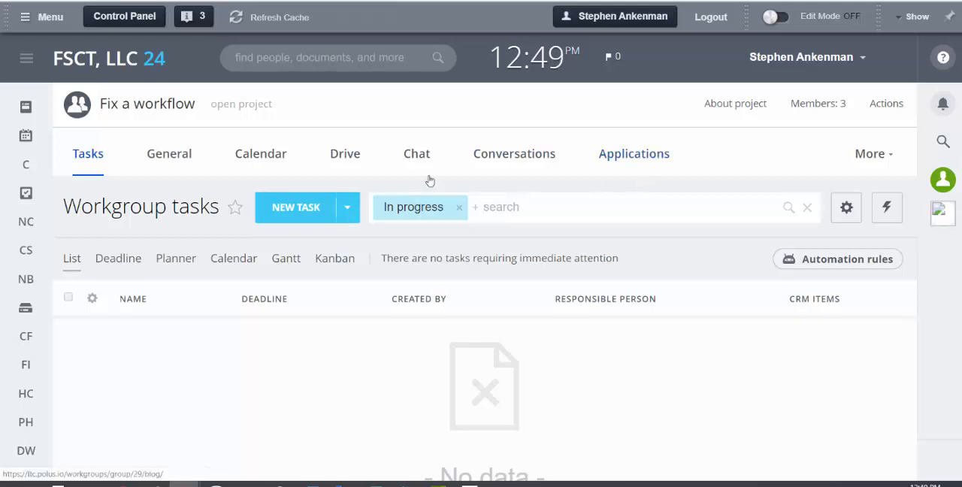
pyautogui.moveTo(188, 191)
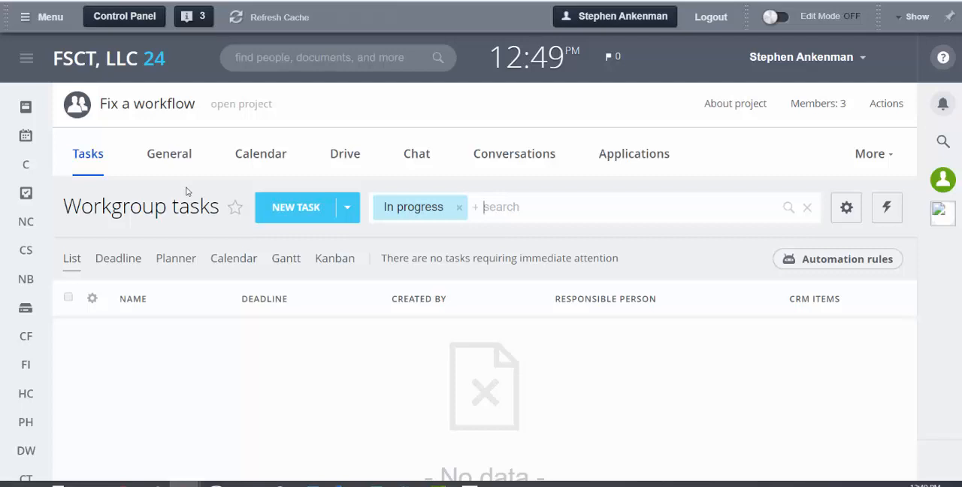
pyautogui.moveTo(217, 184)
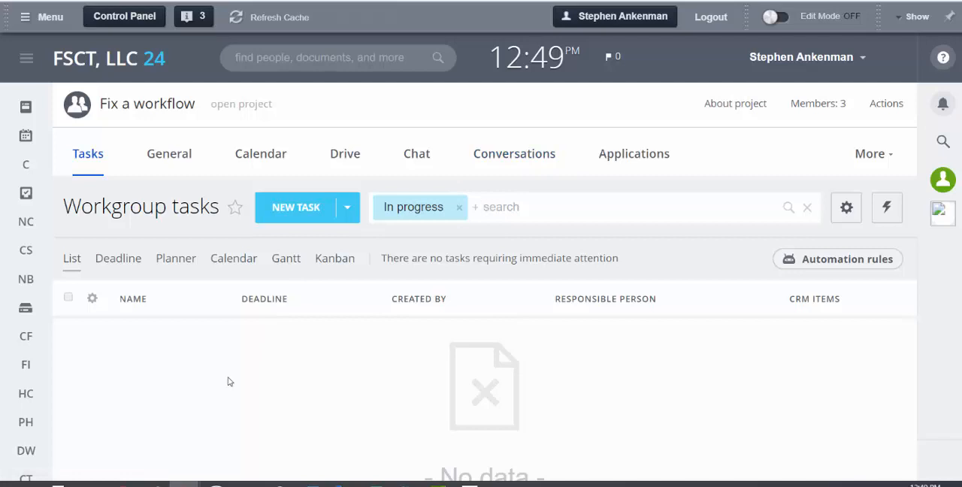
pyautogui.moveTo(26, 289)
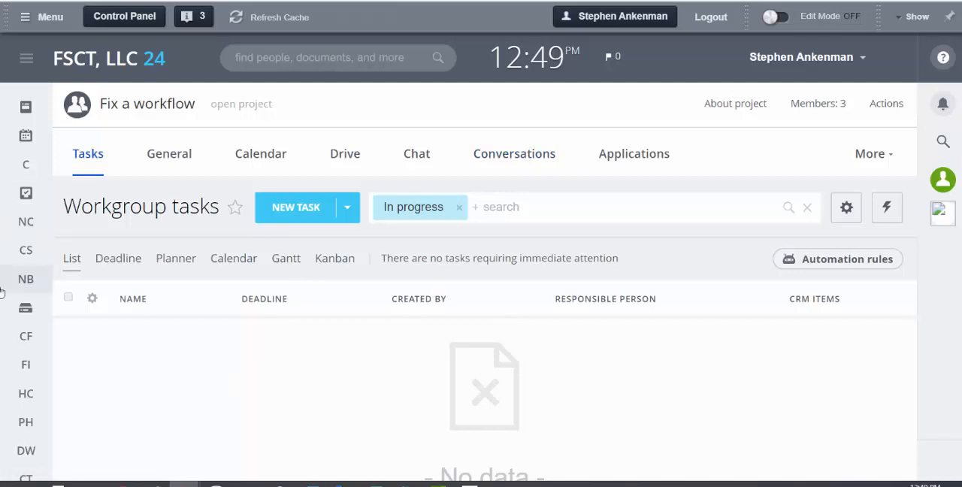
# Step: Expand the full list of portal sections and scroll through it on the Fix a workflow project
pyautogui.click(27, 58)
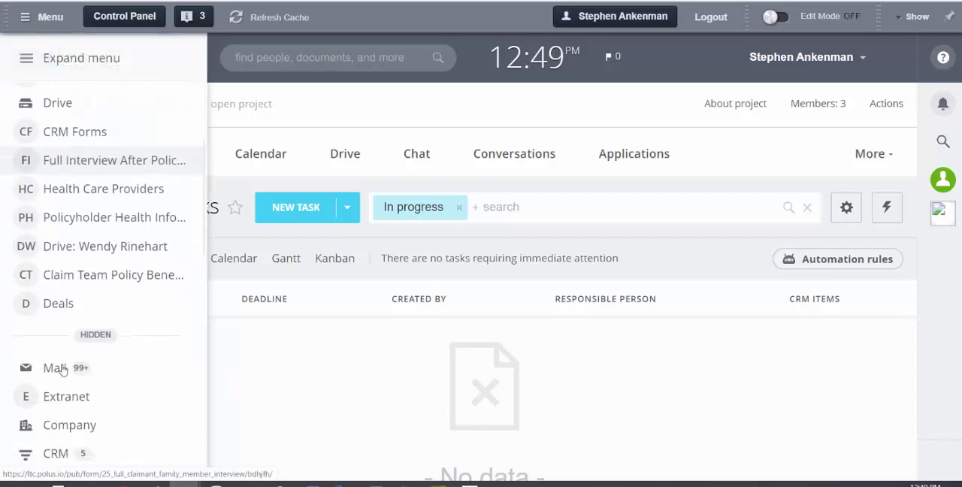
pyautogui.scroll(-3)
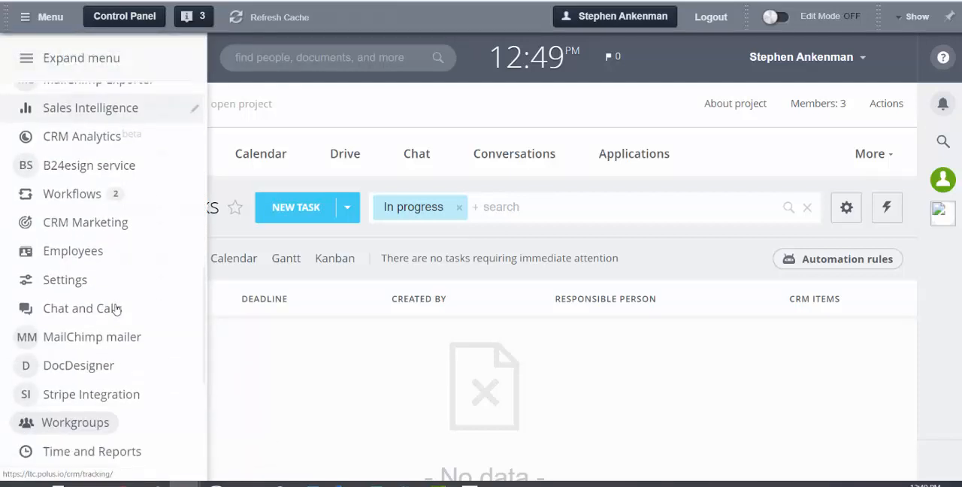
pyautogui.scroll(-3)
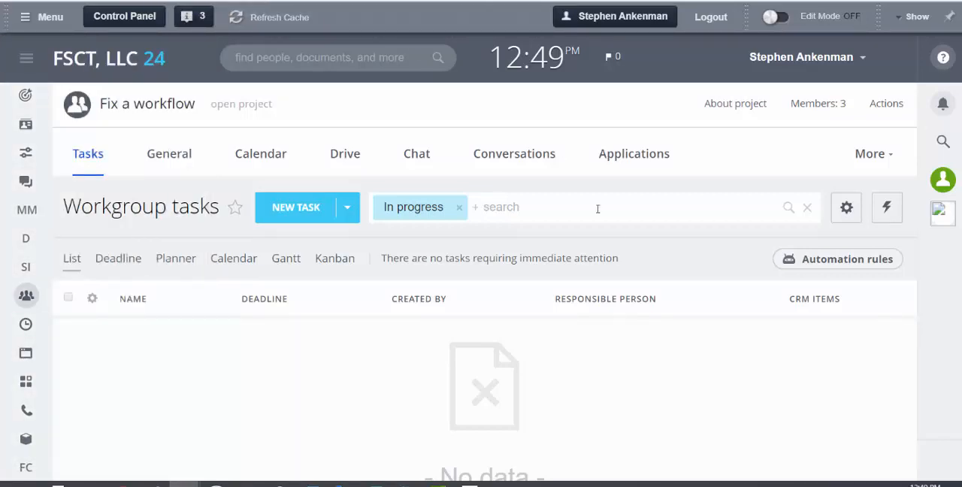
pyautogui.moveTo(432, 91)
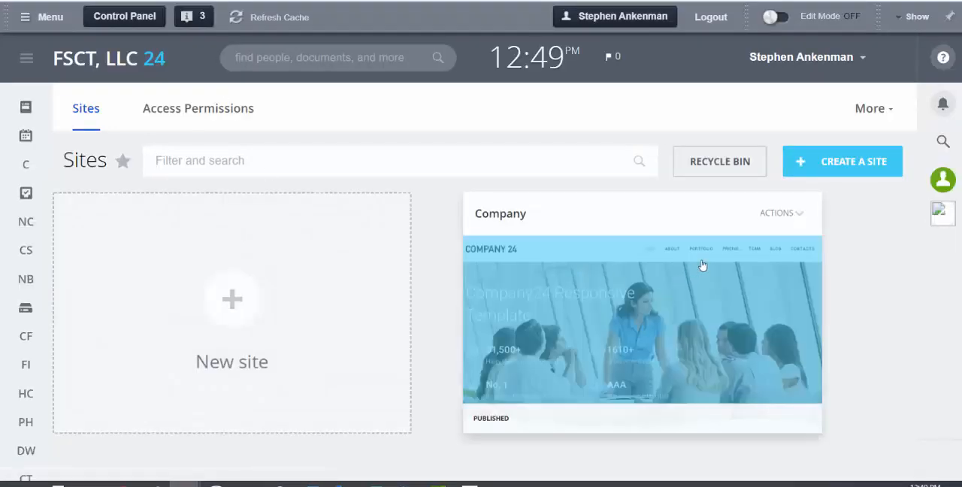
pyautogui.moveTo(703, 288)
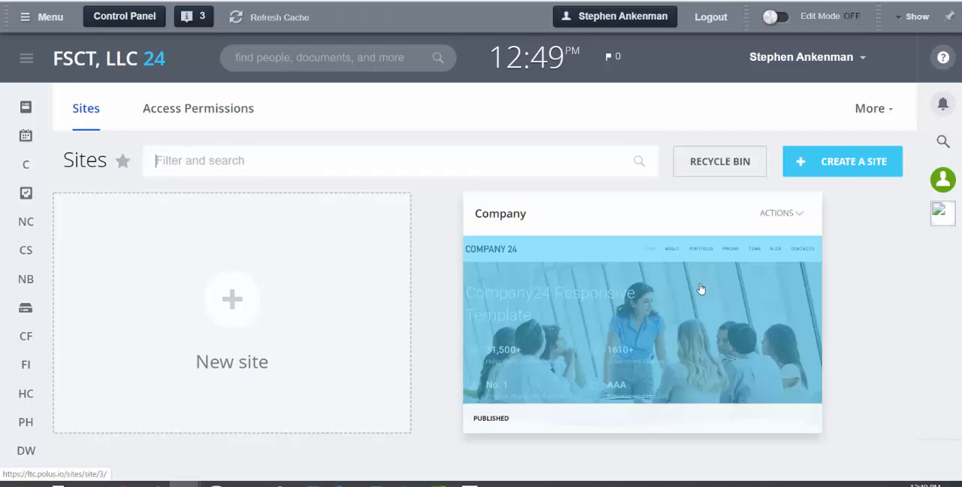
pyautogui.moveTo(747, 321)
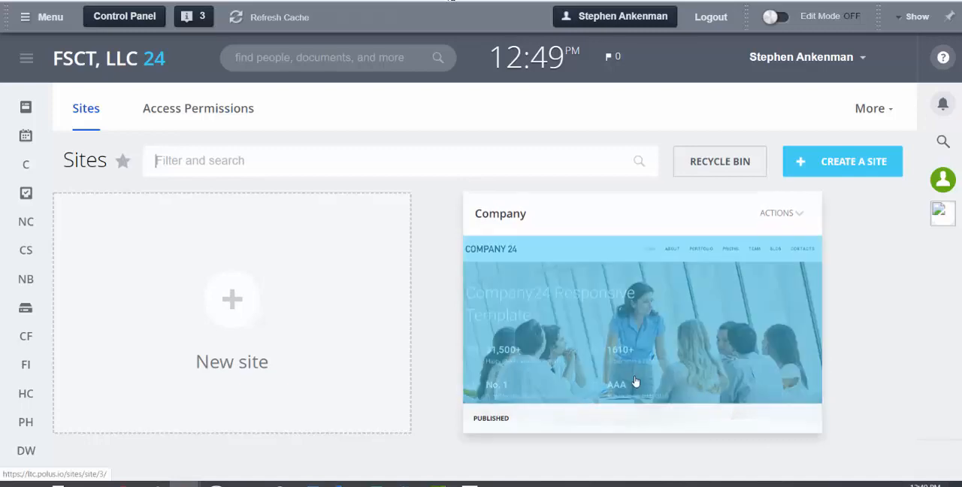
pyautogui.moveTo(581, 297)
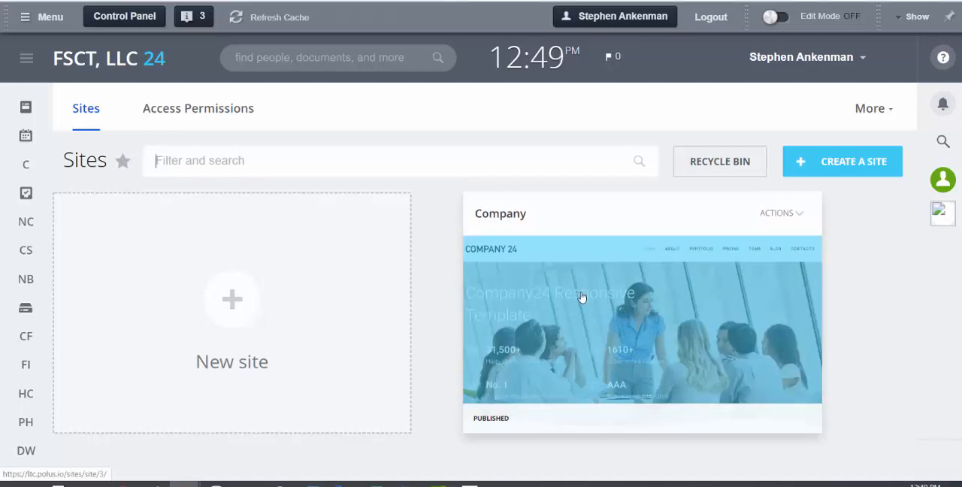
# Step: Leave the Sites page and return to the Fix a workflow project's task list
pyautogui.click(124, 16)
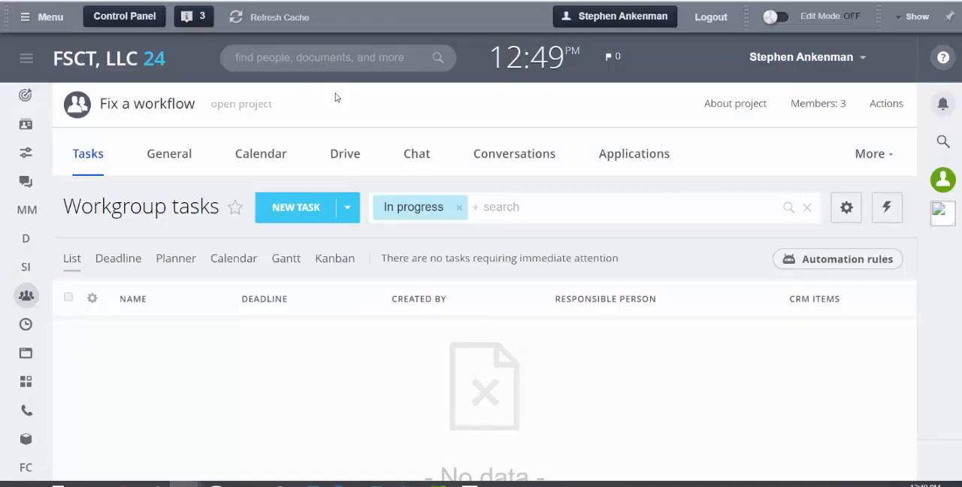
pyautogui.click(124, 15)
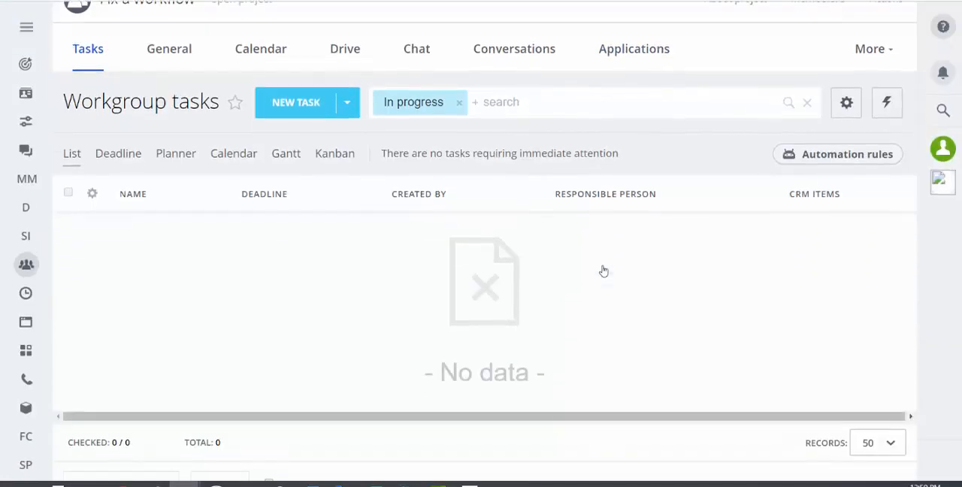
pyautogui.scroll(3)
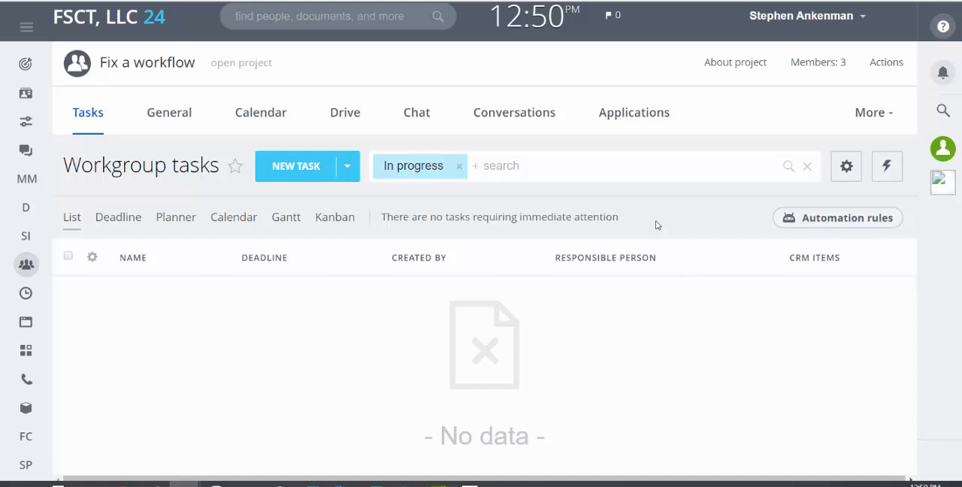
pyautogui.moveTo(664, 297)
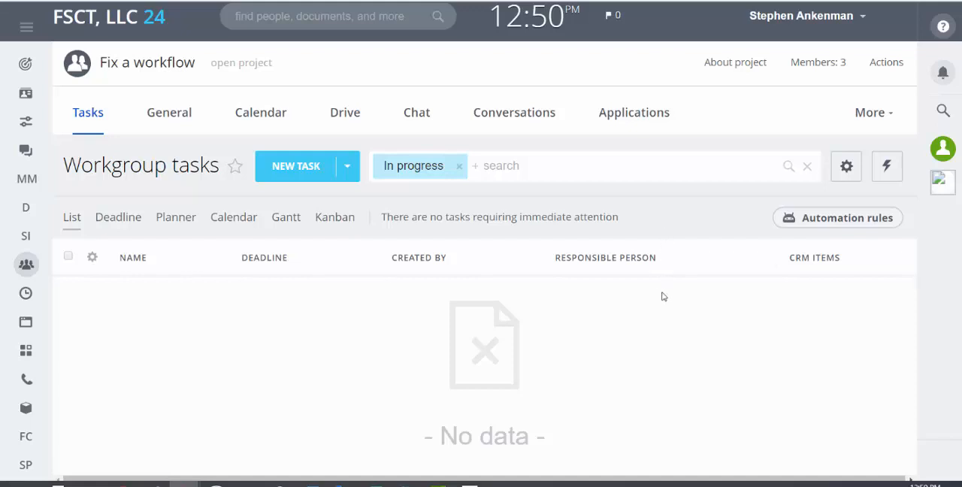
pyautogui.moveTo(669, 225)
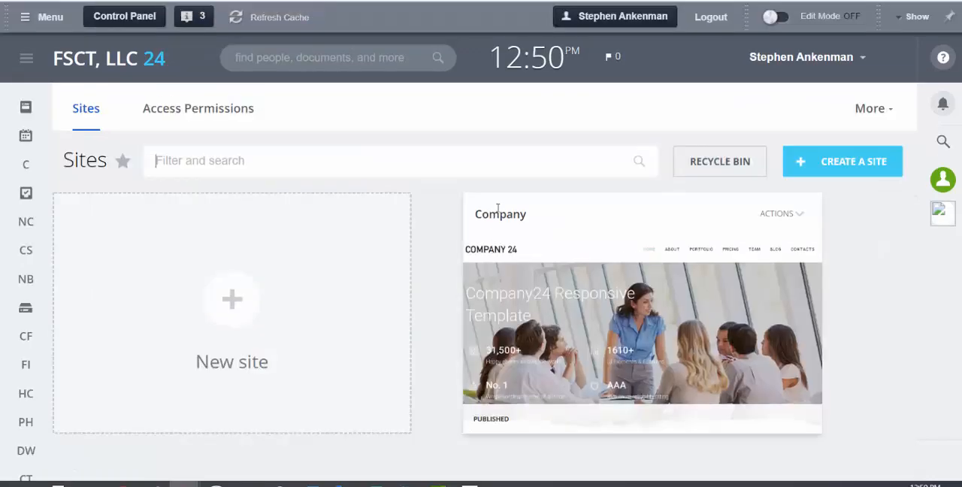
pyautogui.moveTo(657, 249)
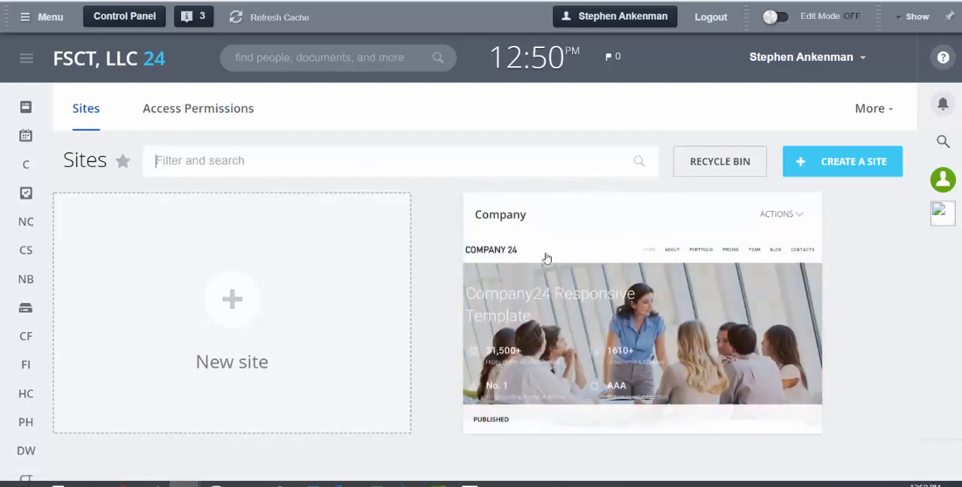
pyautogui.moveTo(536, 179)
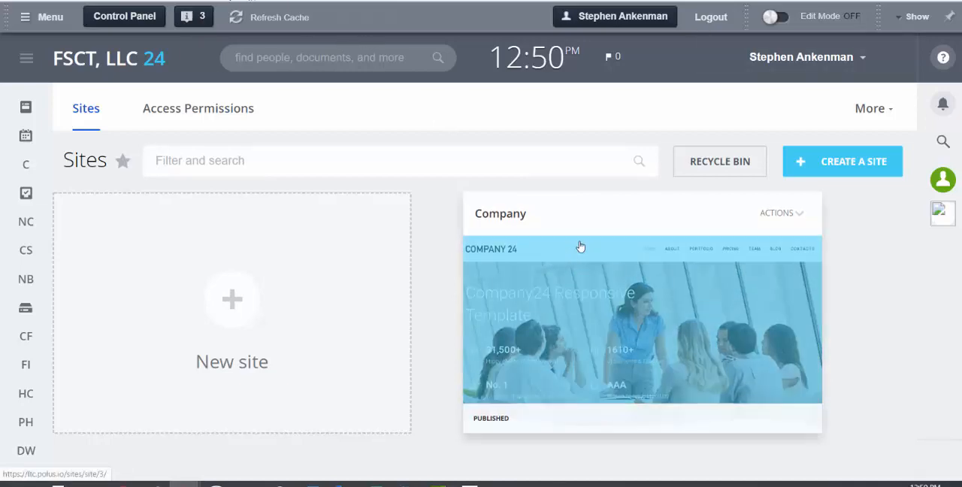
pyautogui.moveTo(521, 189)
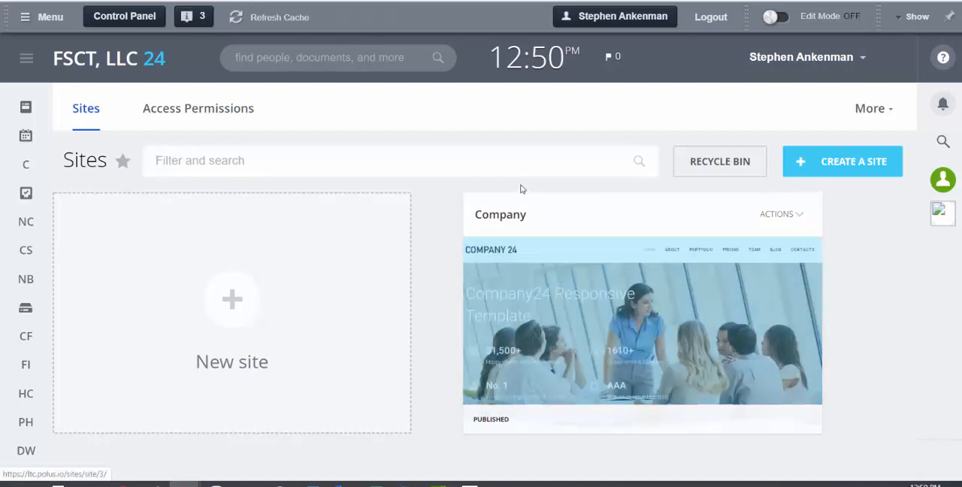